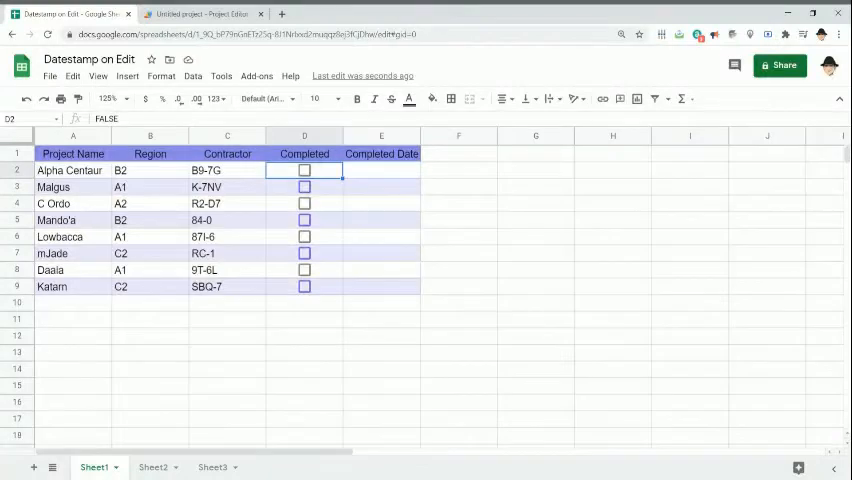
Review the tracker's Completed cells, then add parameter e to onEdit().
left_click(72, 170)
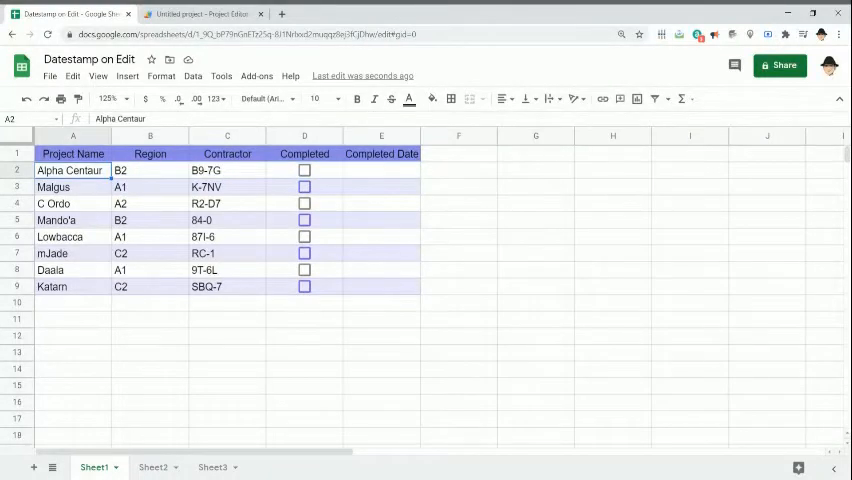
left_click(227, 170)
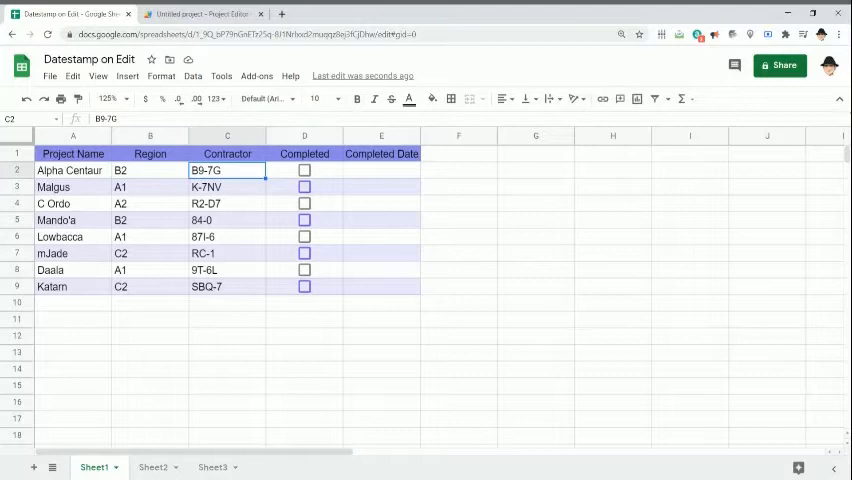
left_click(304, 170)
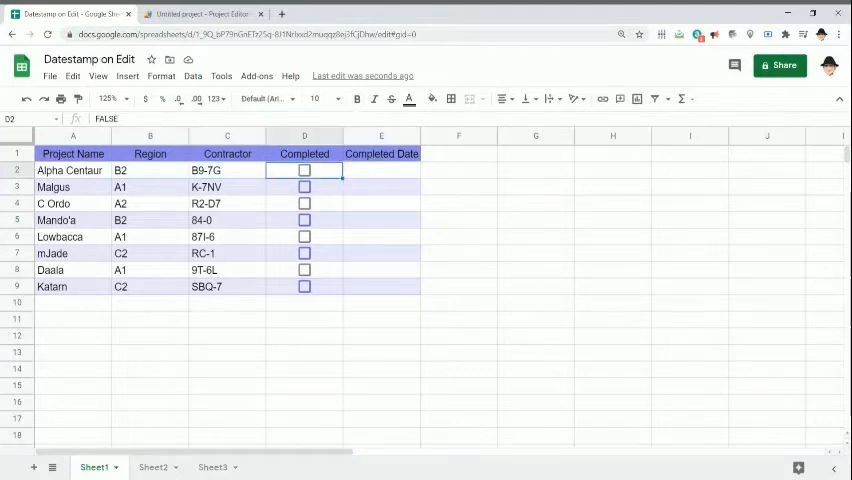
left_click(381, 170)
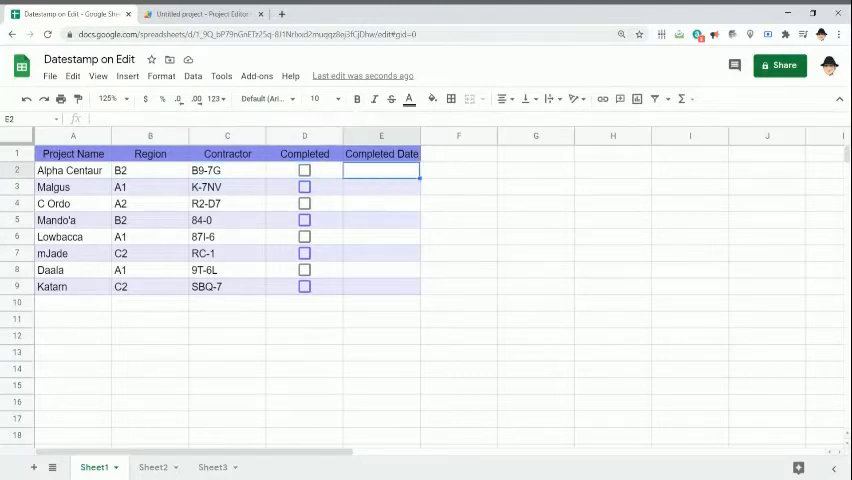
left_click(381, 287)
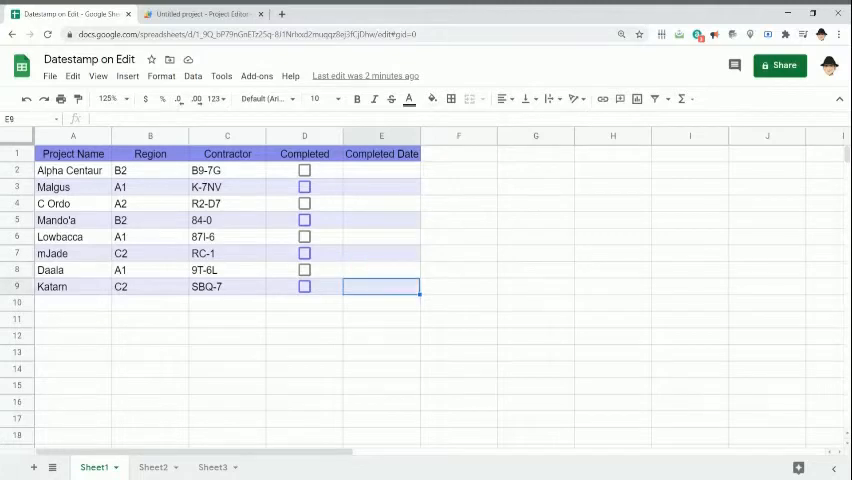
left_click_drag(304, 170, 304, 287)
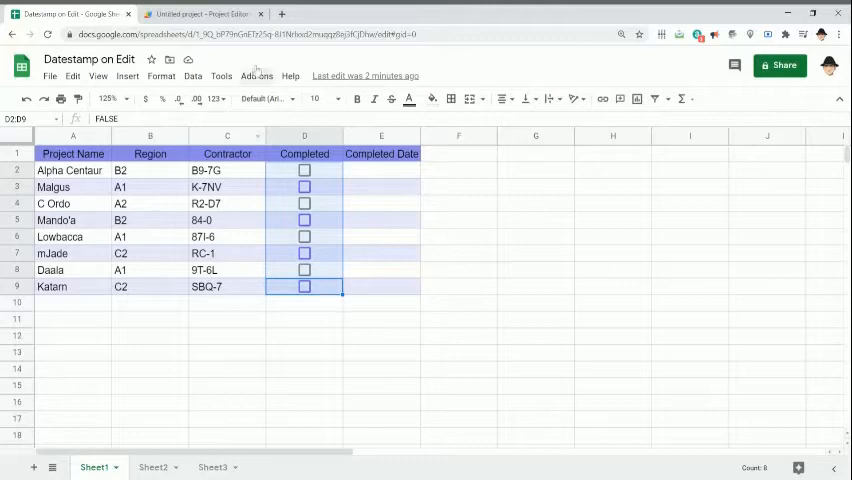
left_click(200, 14)
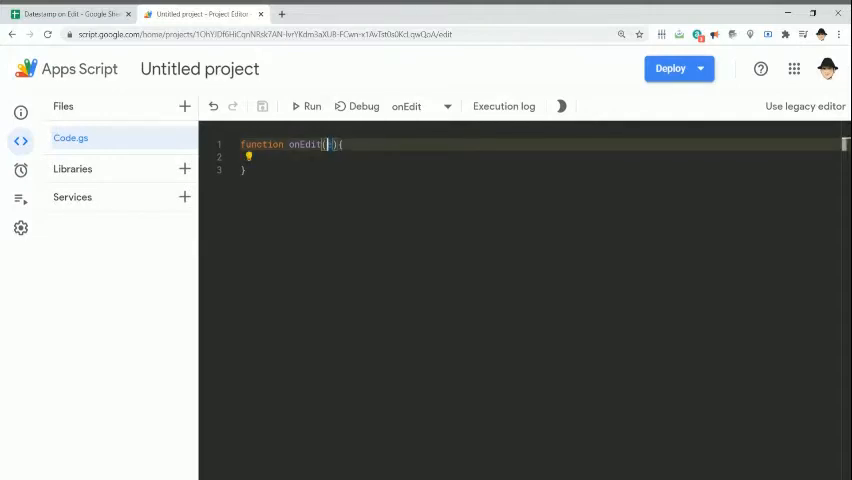
type("e")
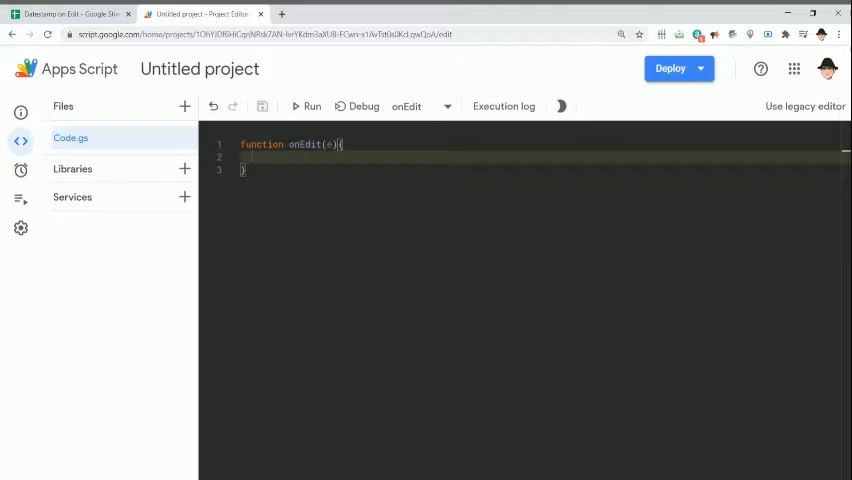
left_click(70, 14)
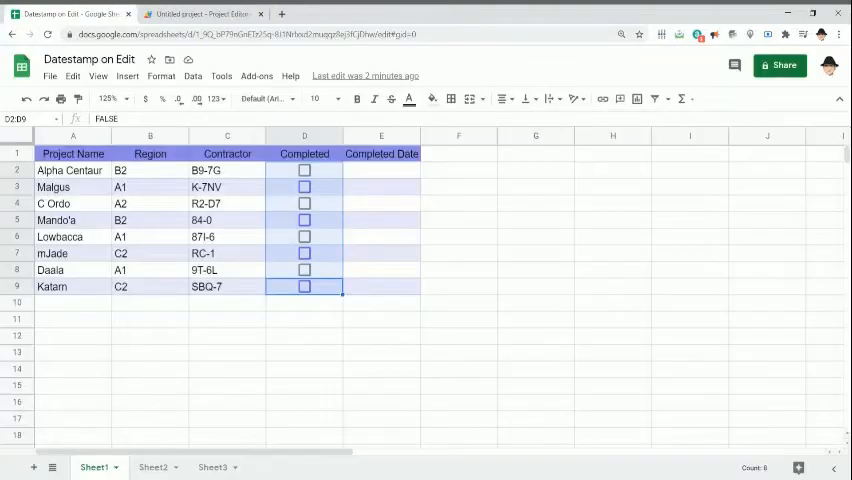
left_click(381, 236)
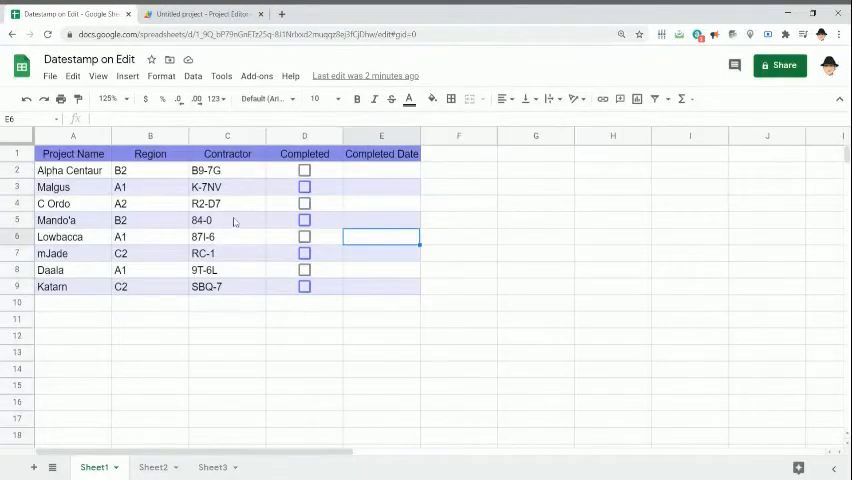
left_click(227, 220)
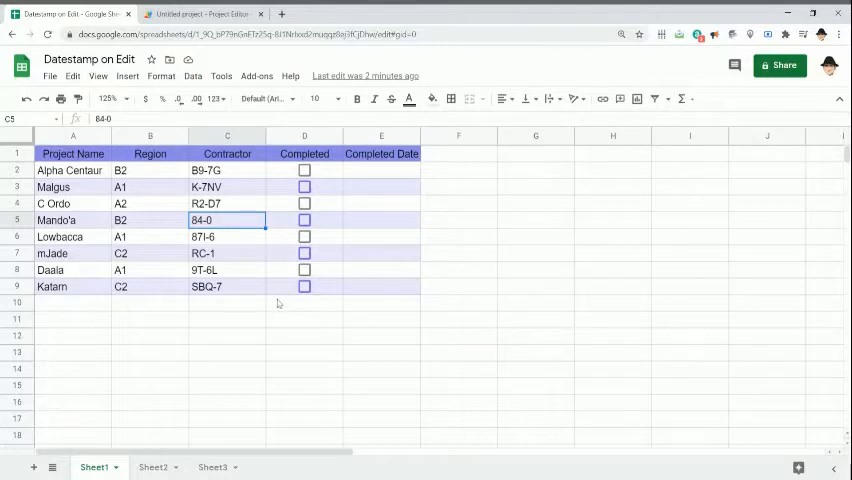
left_click(381, 220)
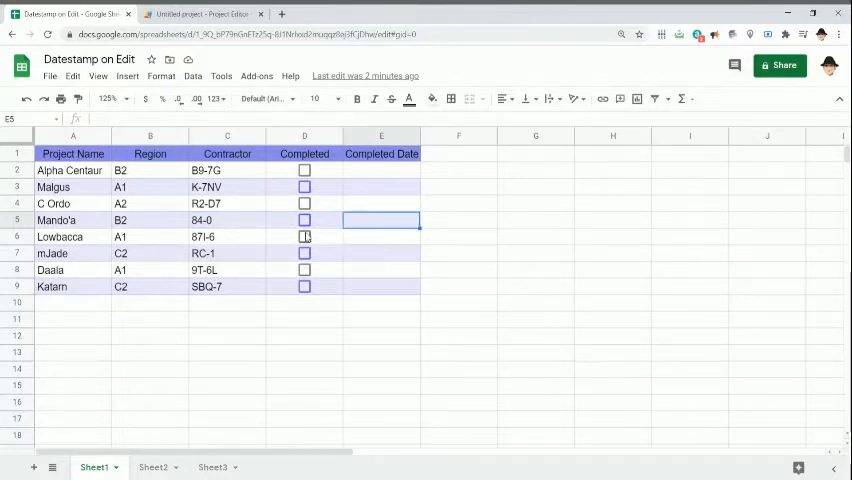
left_click(205, 13)
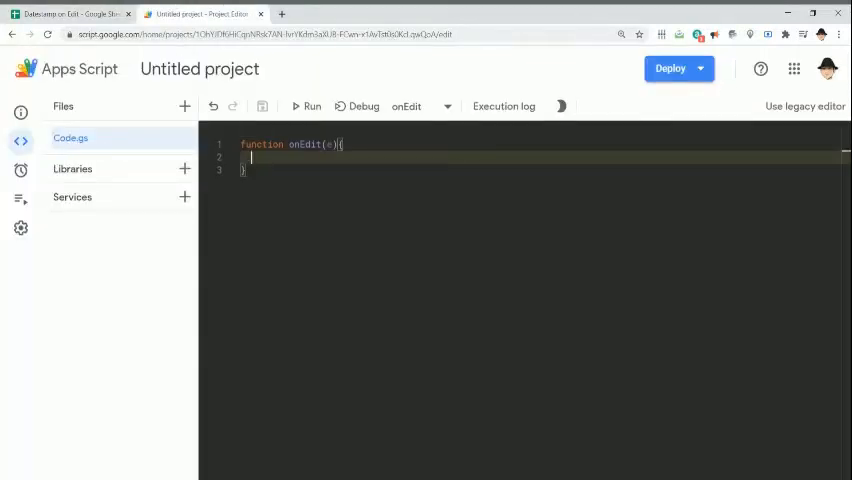
Add the check if (e.range.columnStart != 4 || e.value != "TRUE") return;.
type("if (e.range)")
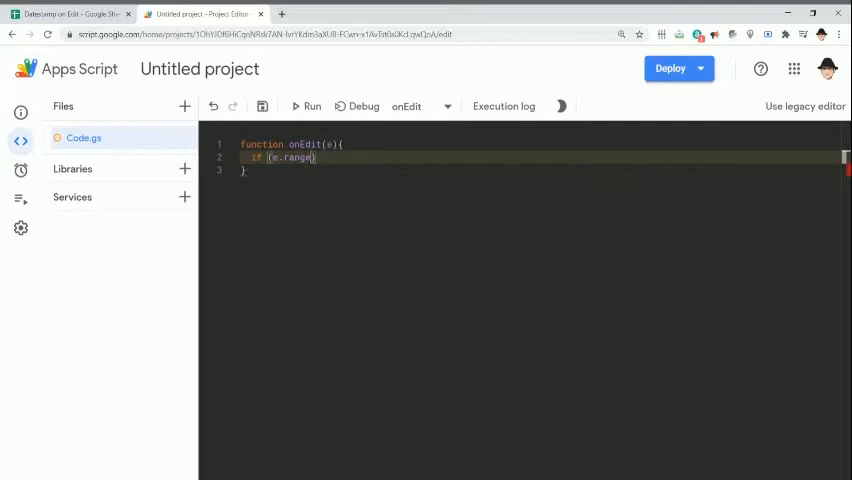
type(".column")
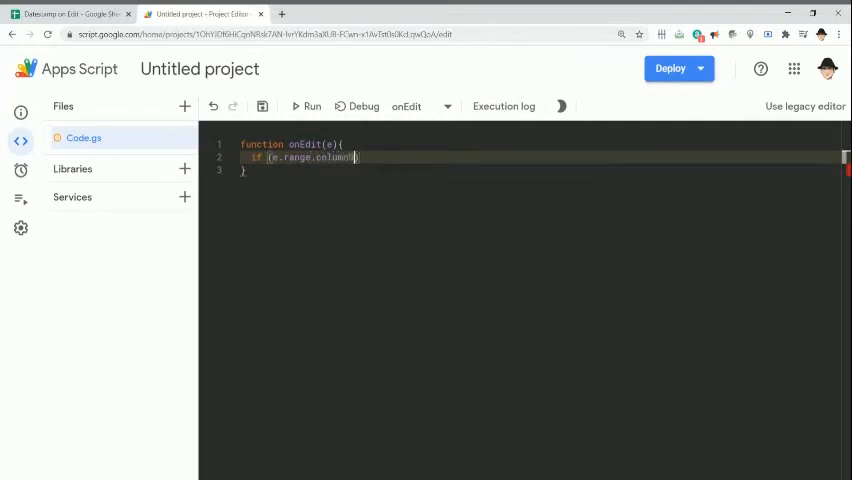
type("Start != 4")
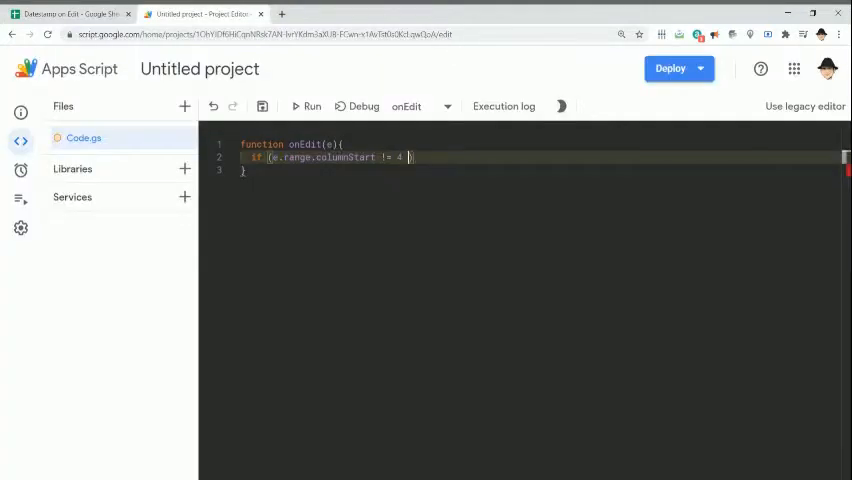
type("|| e.value)")
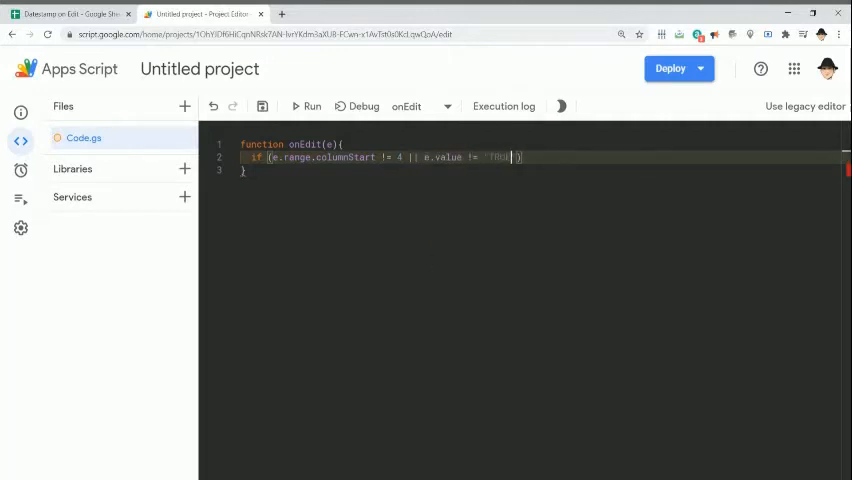
type(") return;")
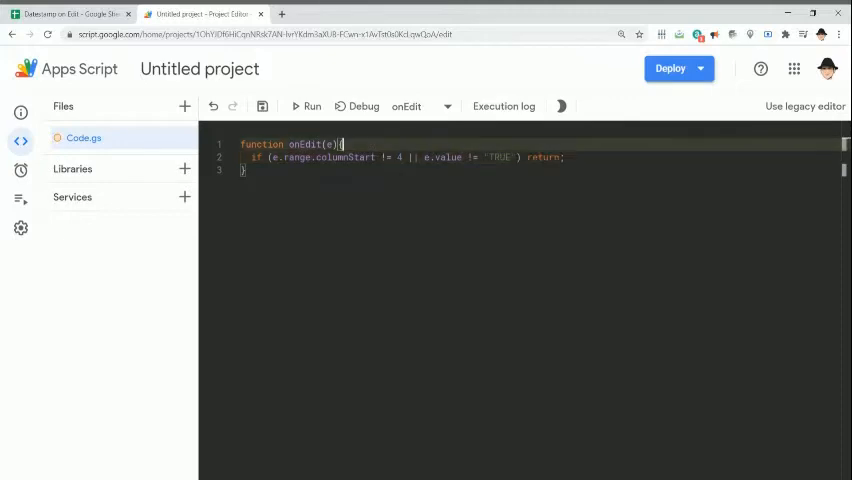
Add Logger.log("in") before the check and Logger.log("out") after it.
type("Logger.log('in');")
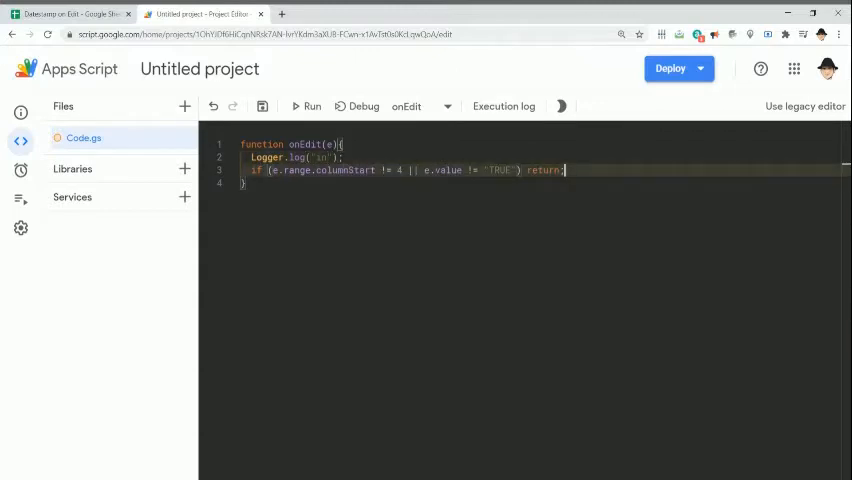
type("Logger.lo")
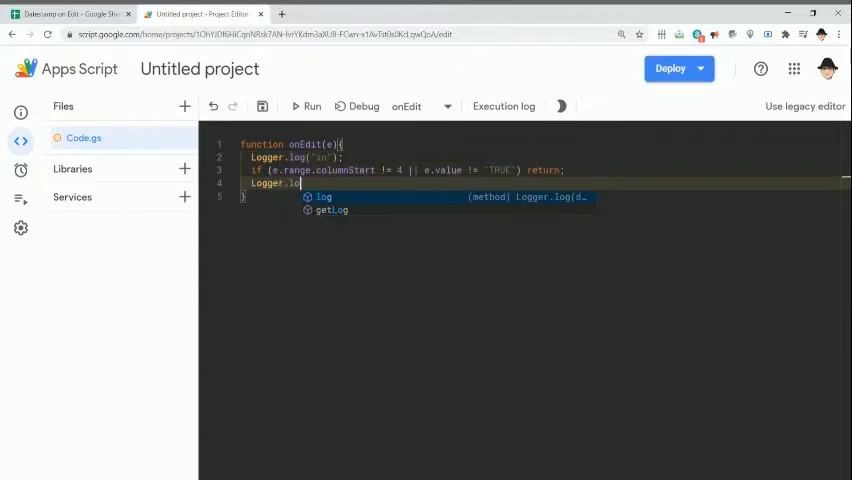
type("(\"out\")")
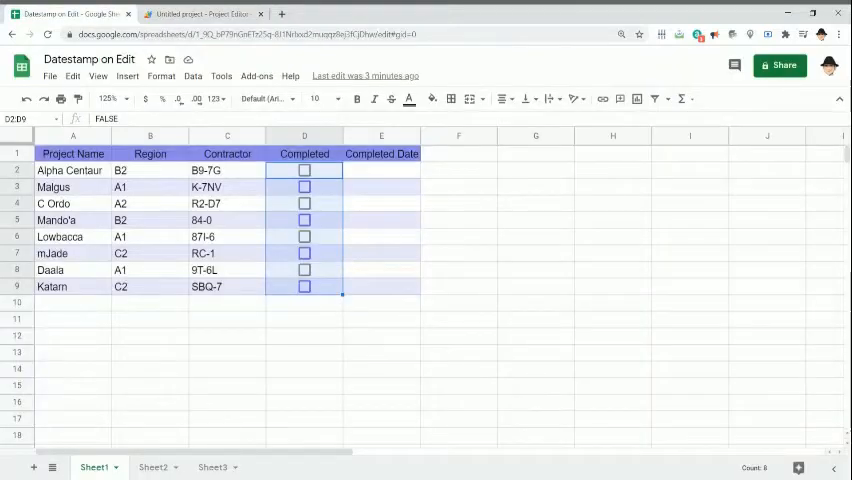
Set Daala's contractor code to 9T-6B and view the onEdit execution logging 'in'.
left_click(150, 270)
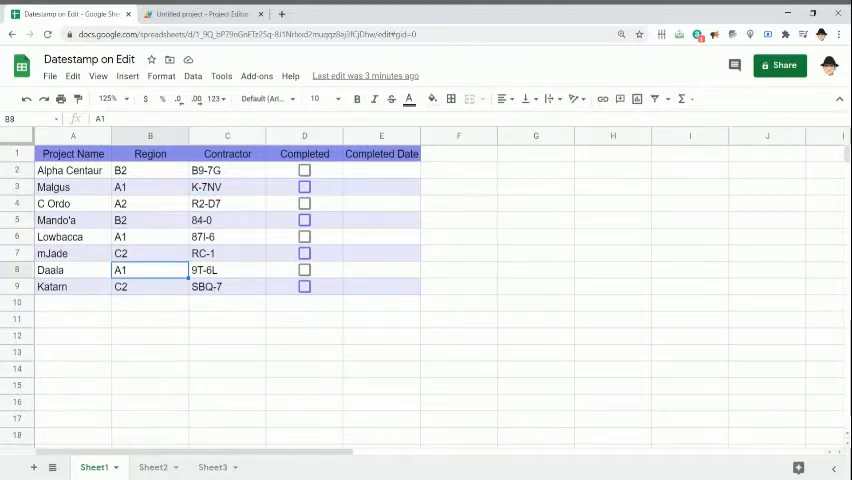
left_click(227, 270)
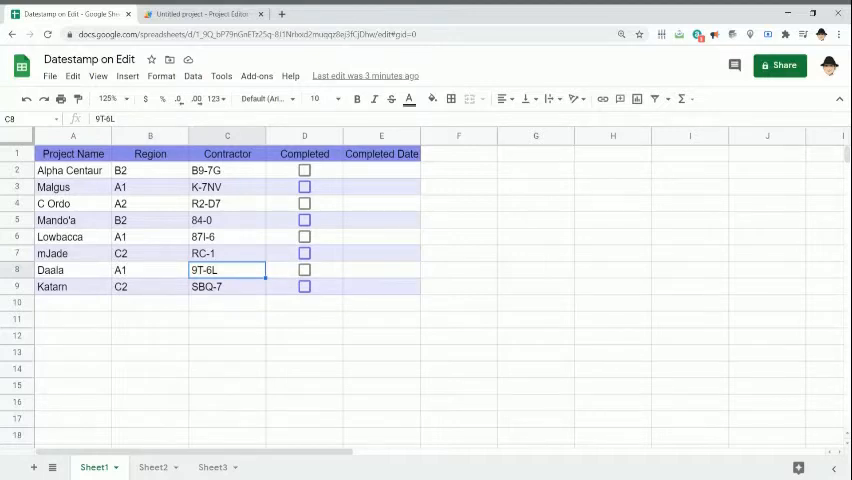
type("9T-6B")
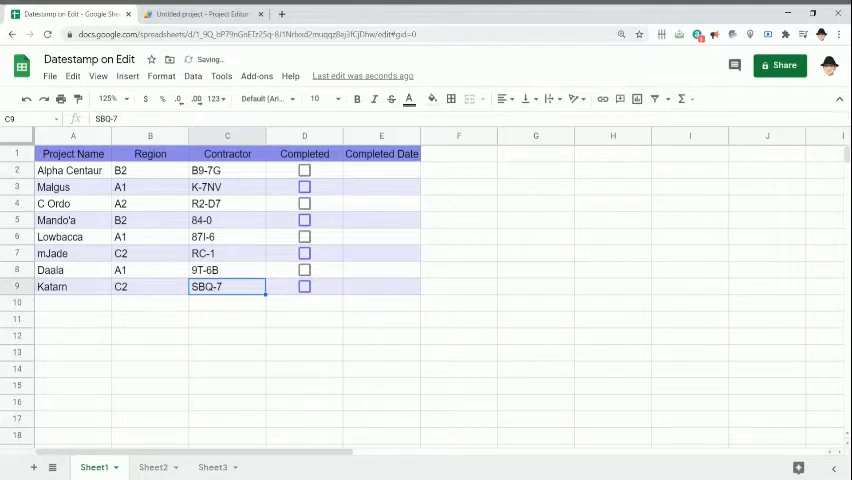
left_click(200, 14)
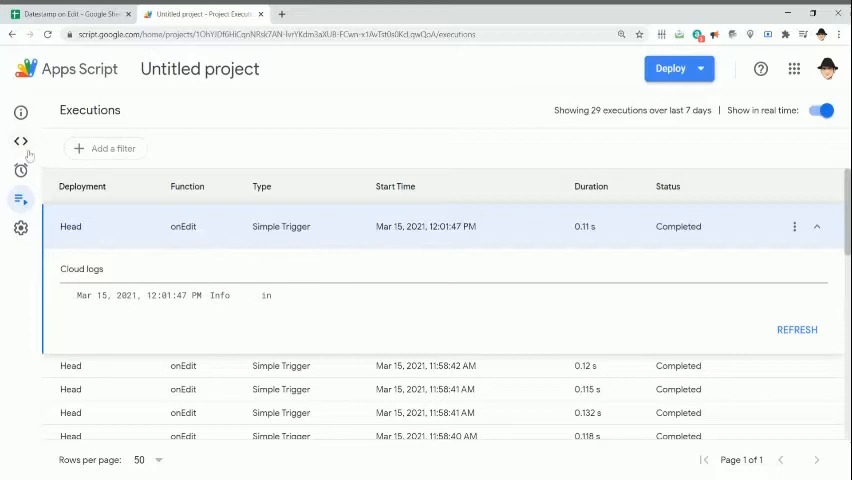
left_click(65, 13)
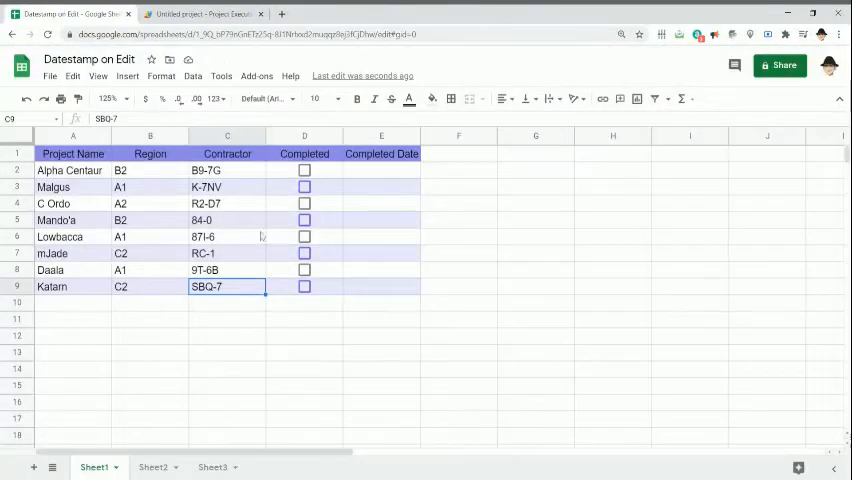
Tick Daala's Completed box in row 8 and go to the script's Executions page.
left_click(304, 270)
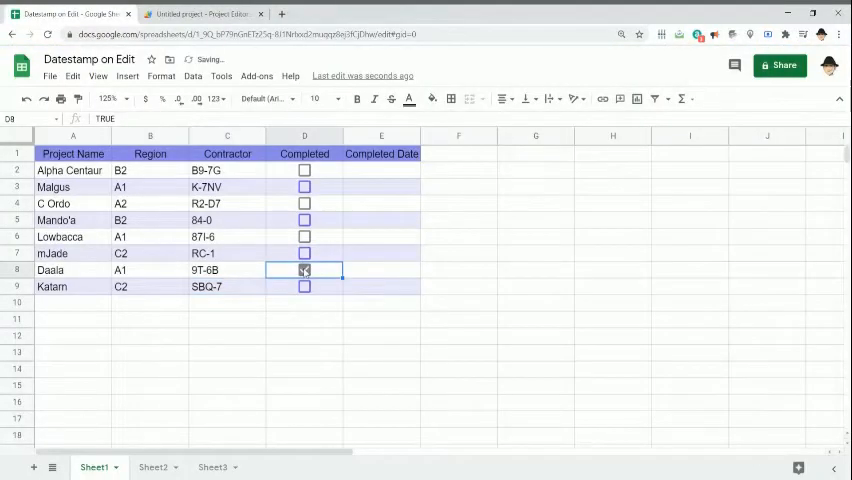
left_click(304, 270)
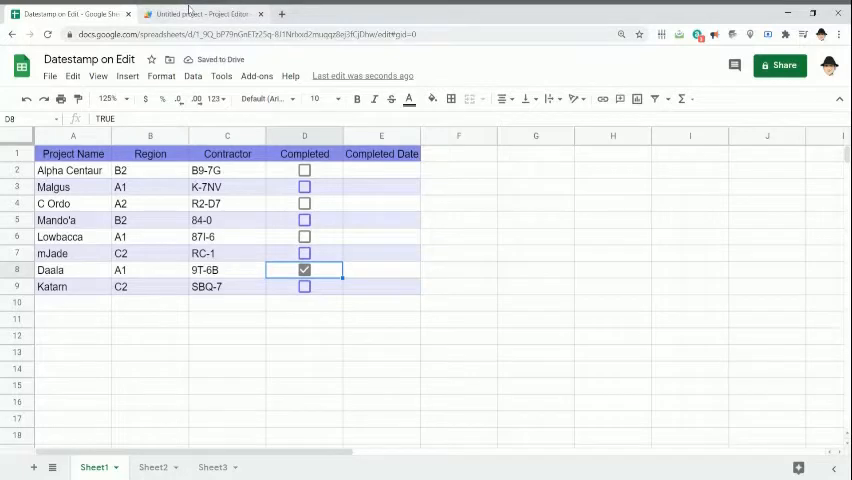
left_click(200, 14)
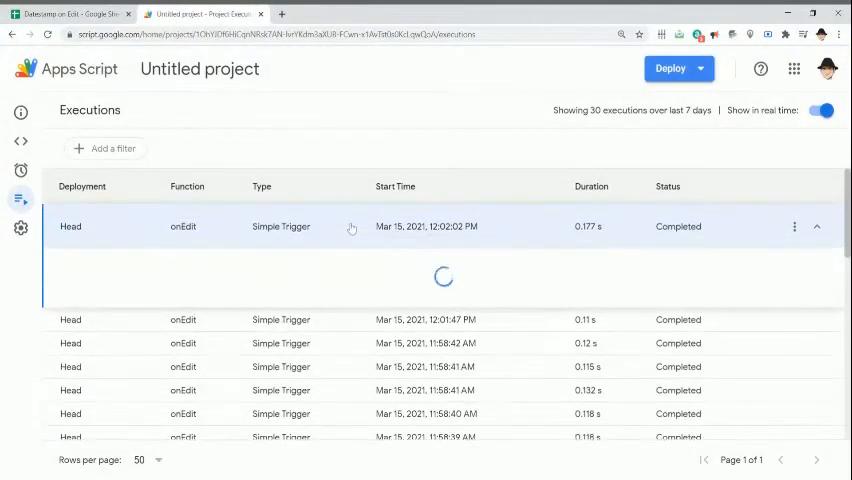
Expand the latest onEdit run to read 'in' and 'out', then return to the editor.
left_click(816, 226)
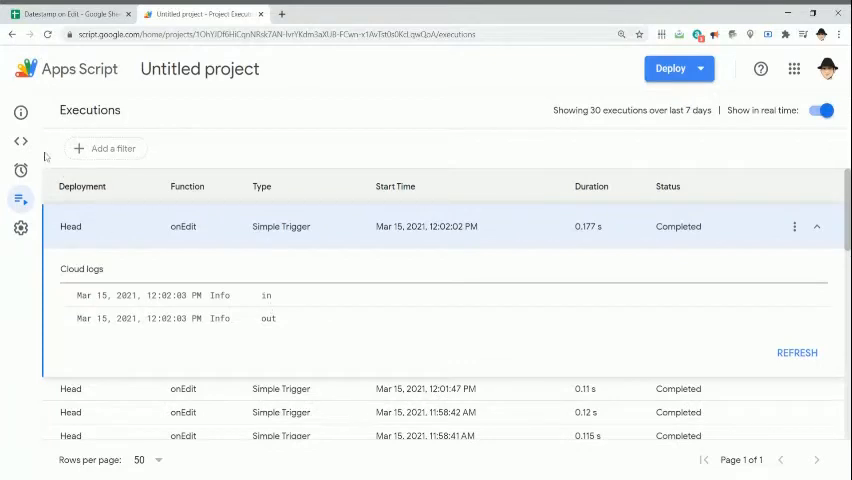
left_click(21, 141)
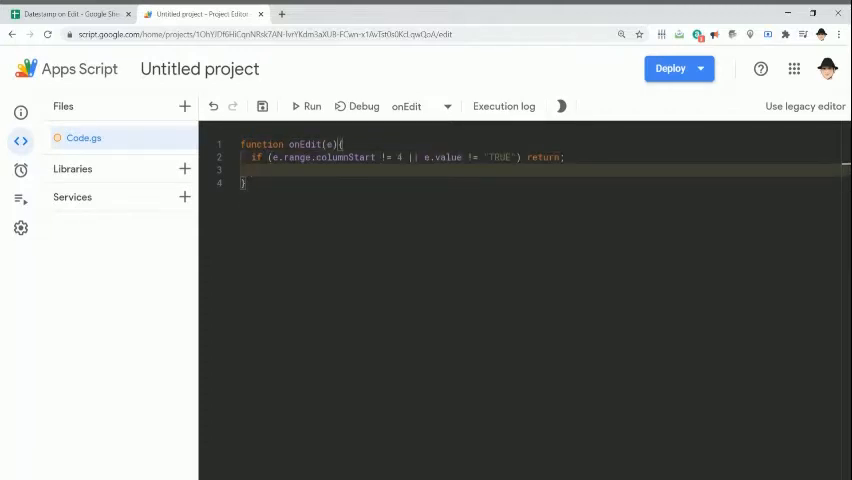
Declare let d = new Date(); inside onEdit.
type("let")
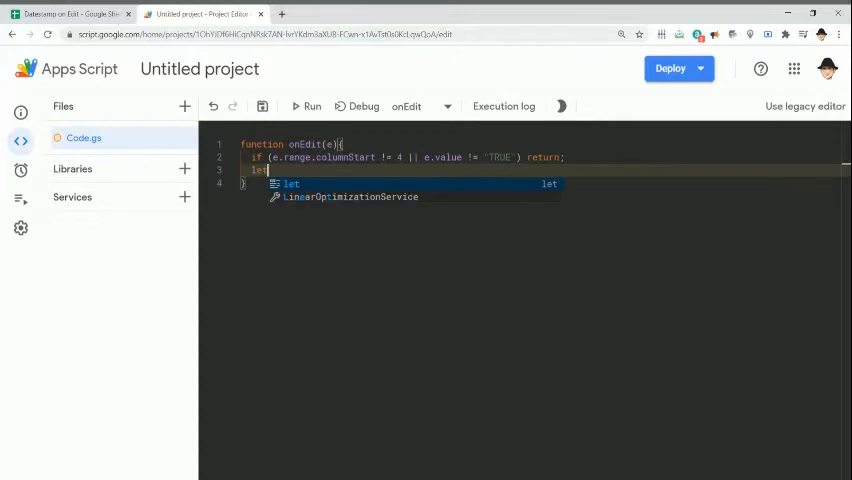
type("d = new Date()")
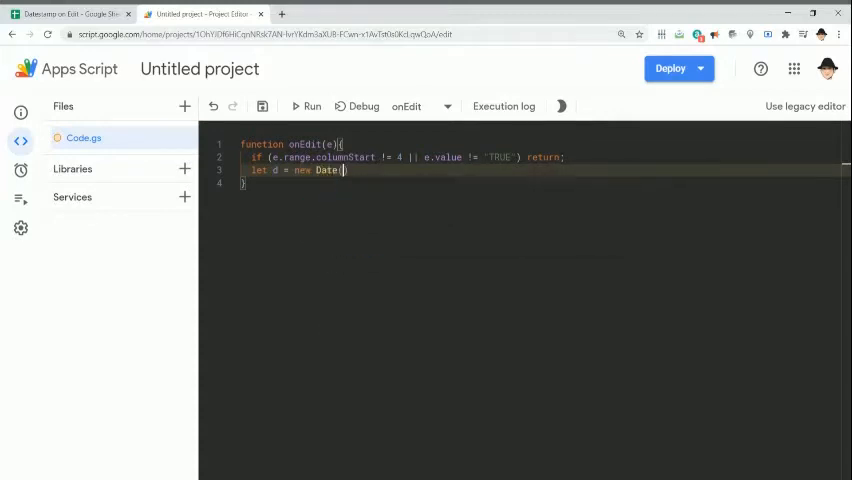
type("()")
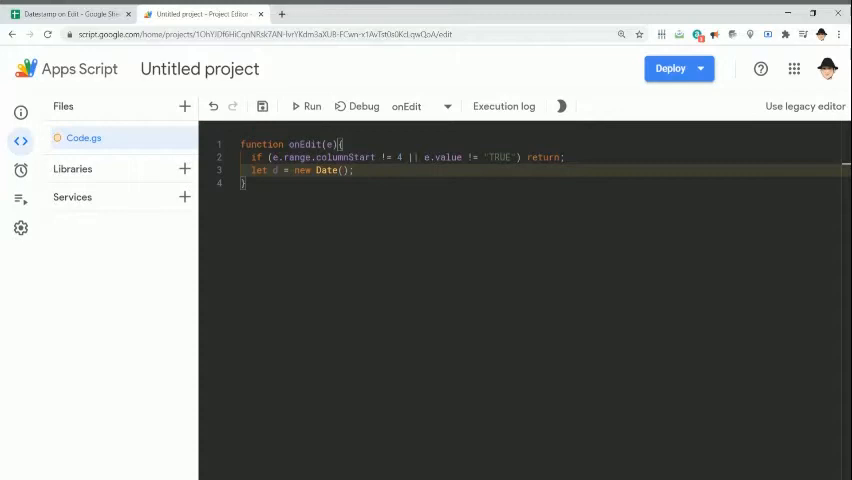
key("enter")
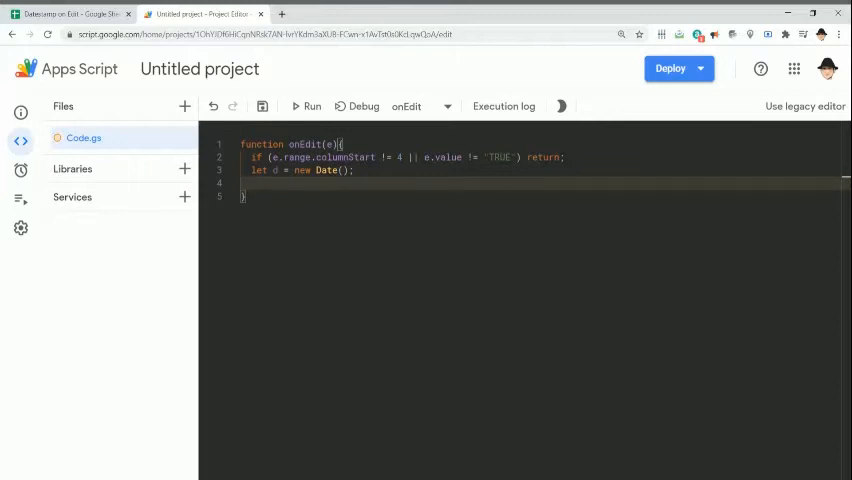
Write d beside the ticked checkbox with e.range.offset(0,1).setValue(d);.
type("e.range")
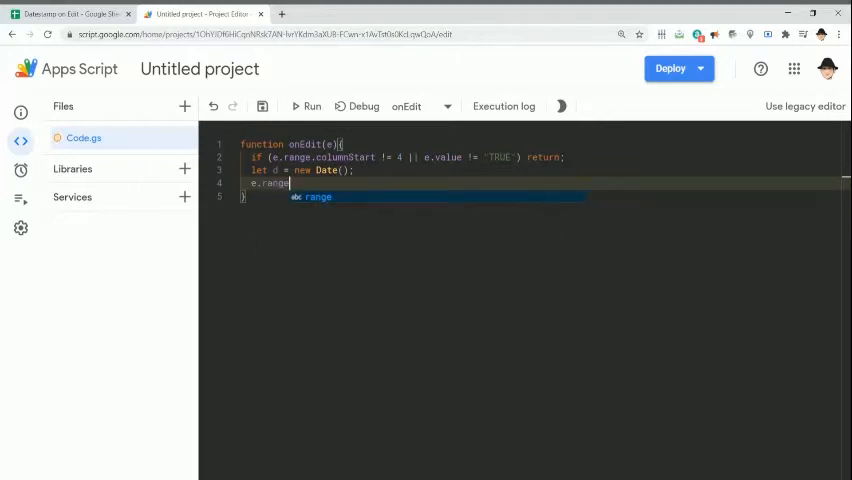
type(".offset(0,1")
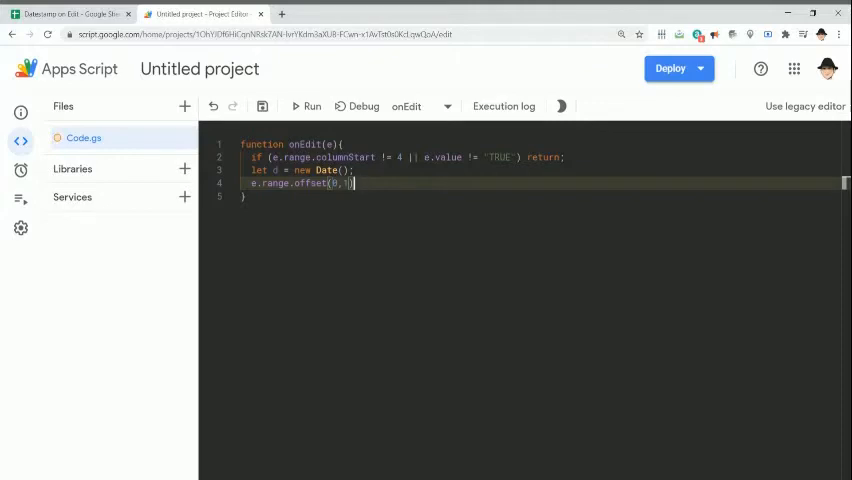
type(".setValue")
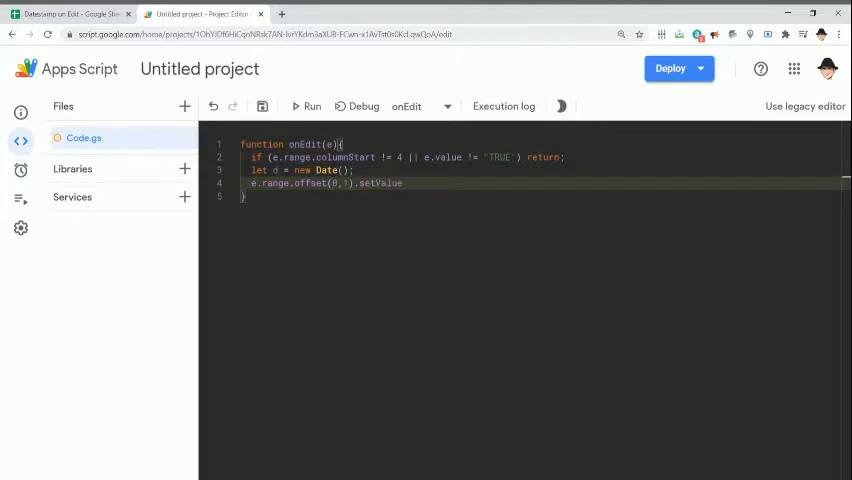
type("(d);")
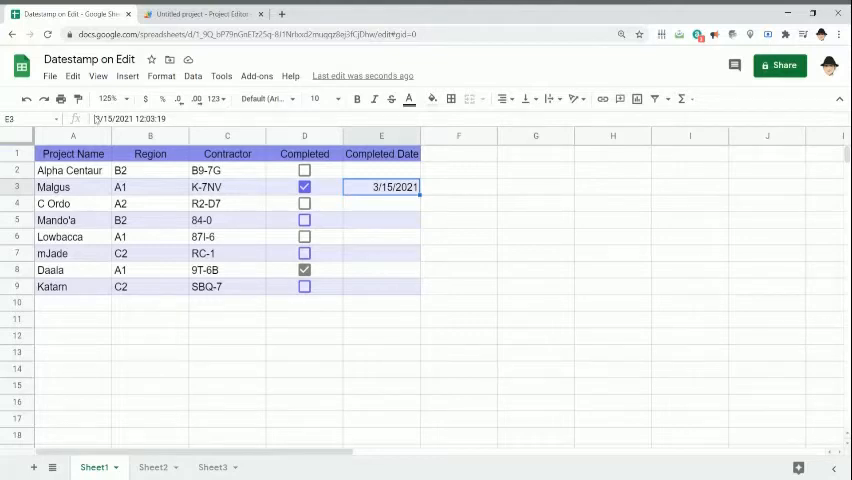
Tick C Ordo's Completed box and confirm 3/15/2021 appears under Completed Date.
left_click(203, 14)
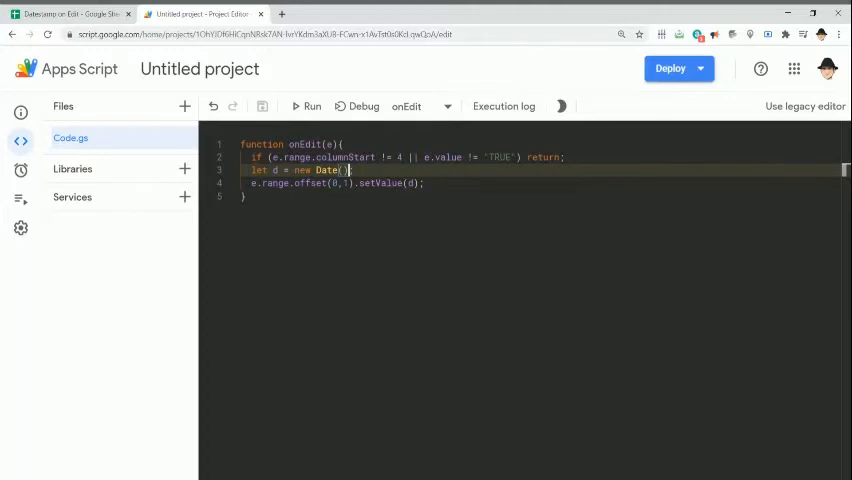
type(".to")
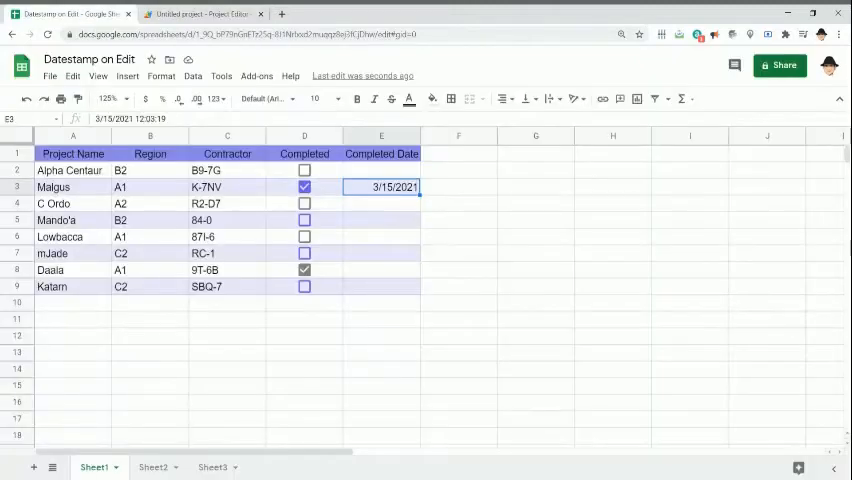
left_click(304, 203)
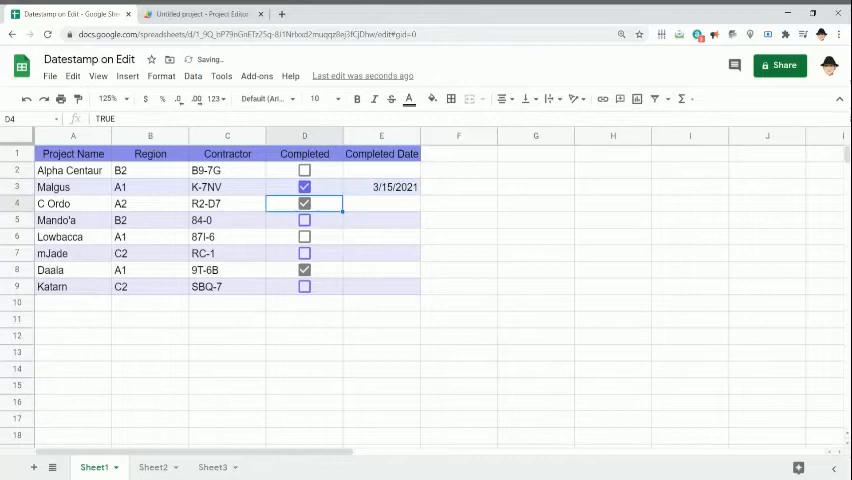
left_click(304, 203)
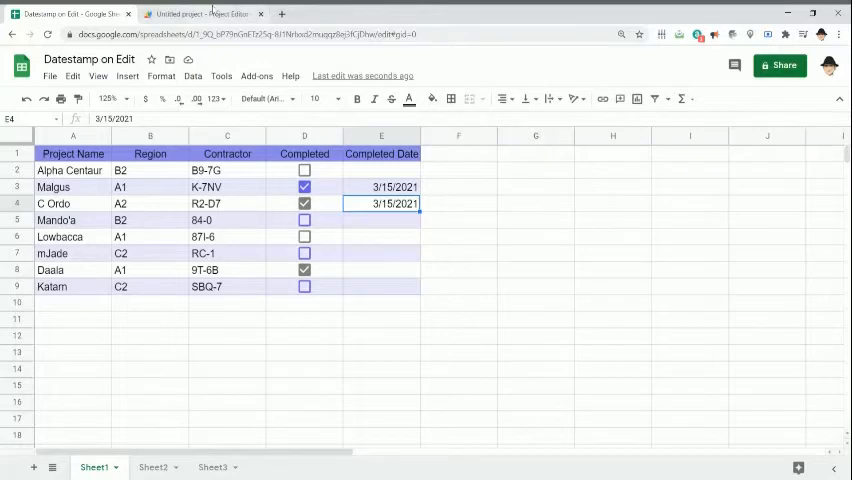
left_click(200, 13)
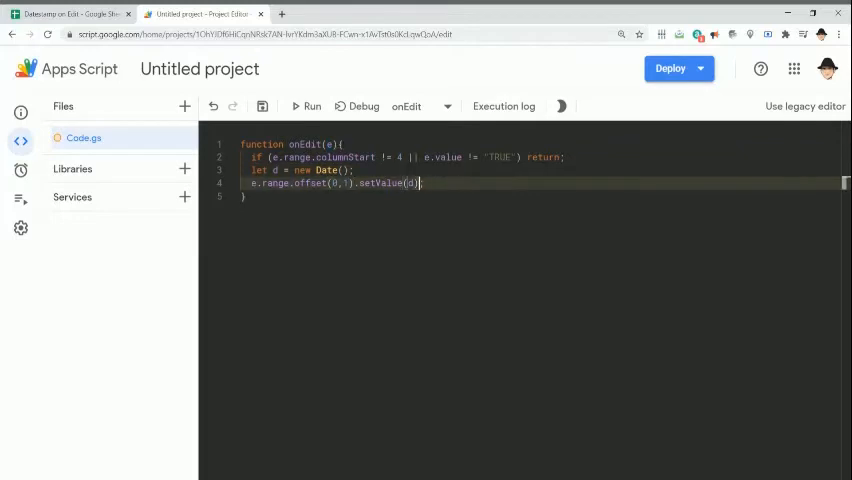
Change the stamp to d.toLocaleDateString() and begin a toLocaleTimeString line.
type(".toLocaleDateString()")
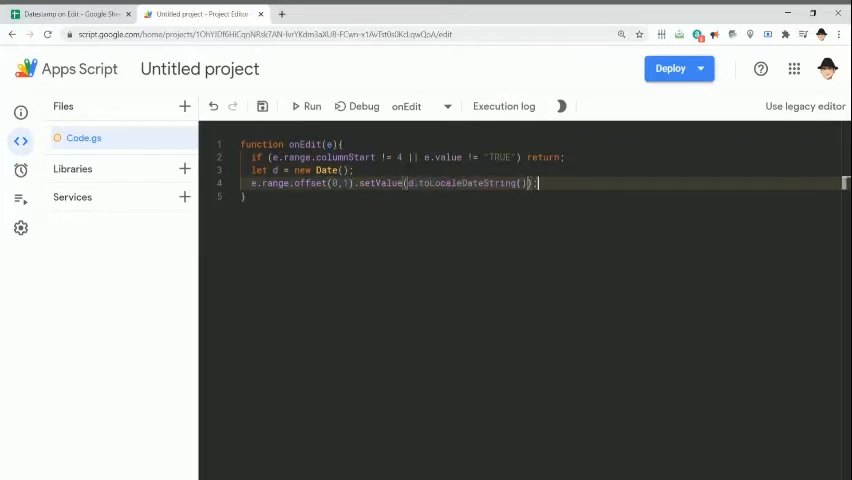
left_click(68, 14)
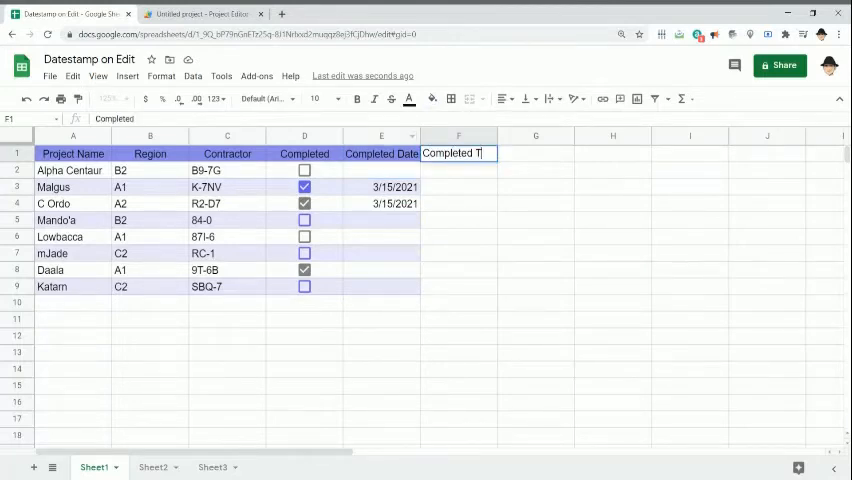
left_click(200, 14)
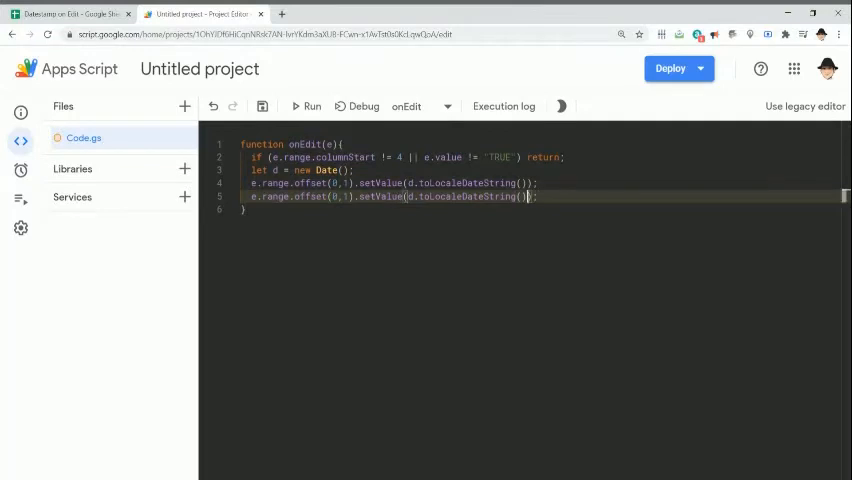
type(".")
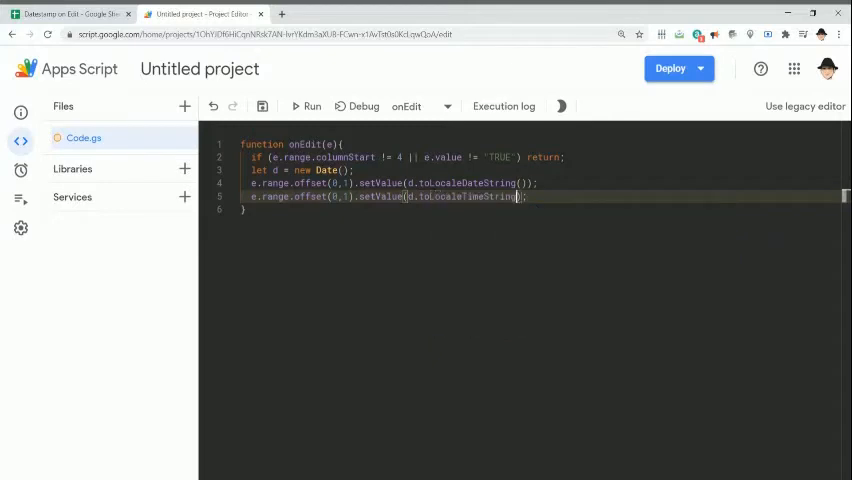
mouse_move(420, 196)
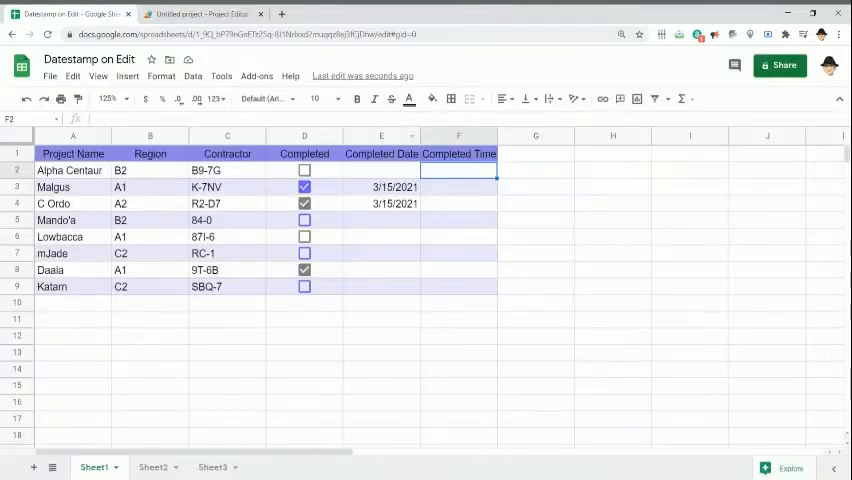
Tick Lowbacca's Completed box so its date and time get stamped.
left_click(304, 170)
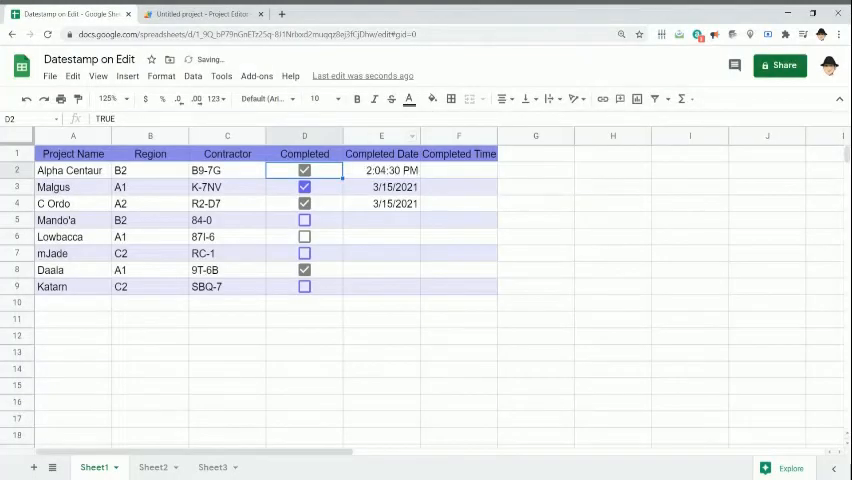
left_click(381, 170)
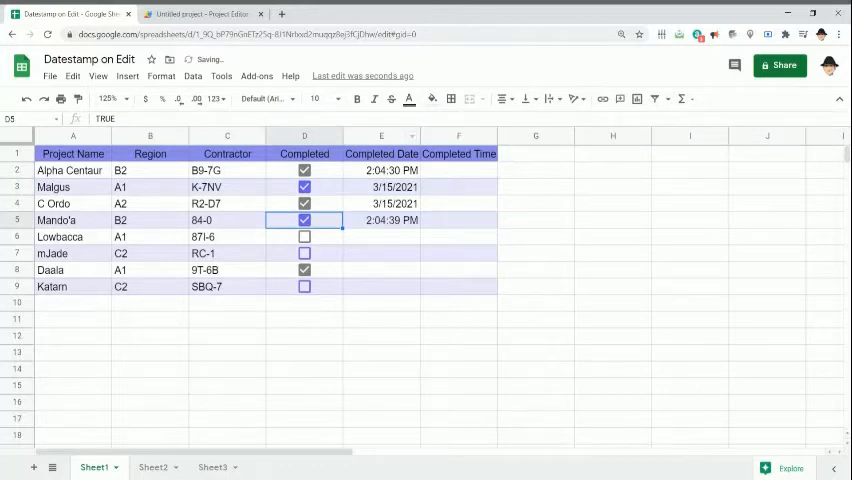
left_click(203, 14)
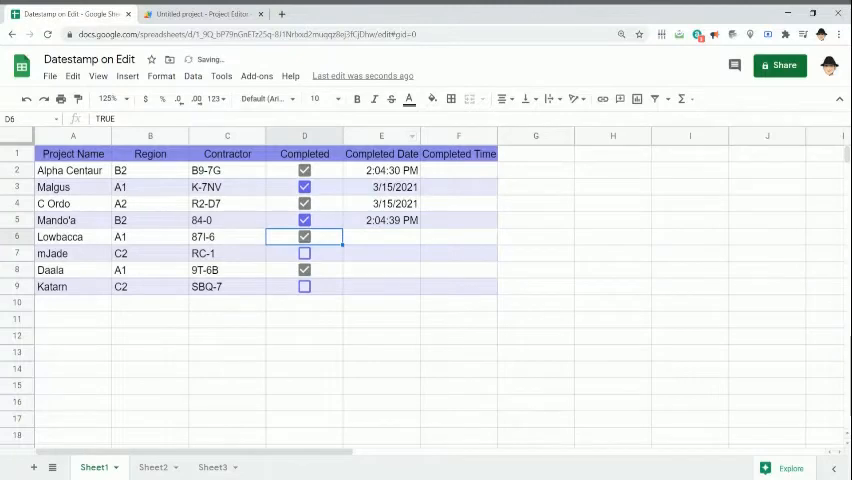
Inspect the stamped cells E6, F6, E4 and E3, then return to the script.
left_click(304, 236)
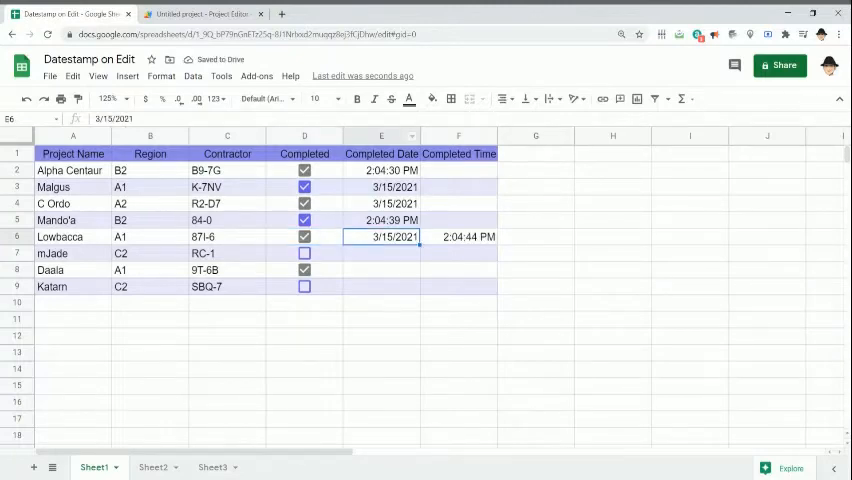
left_click(458, 237)
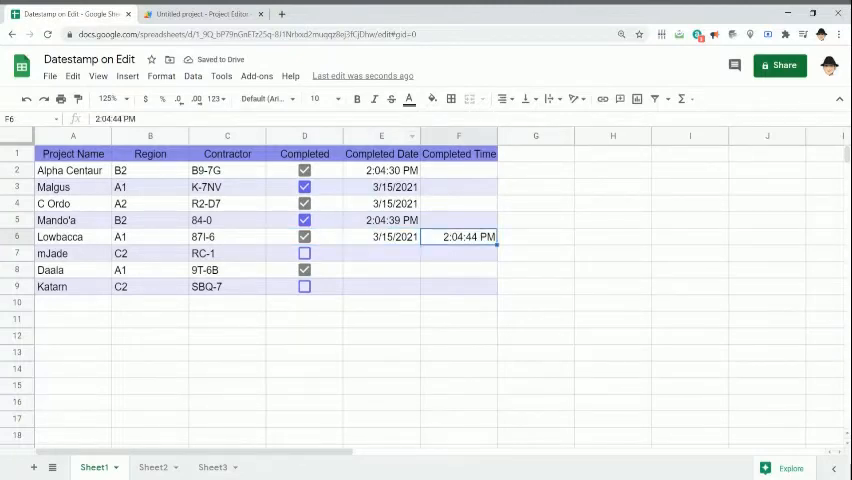
left_click(381, 237)
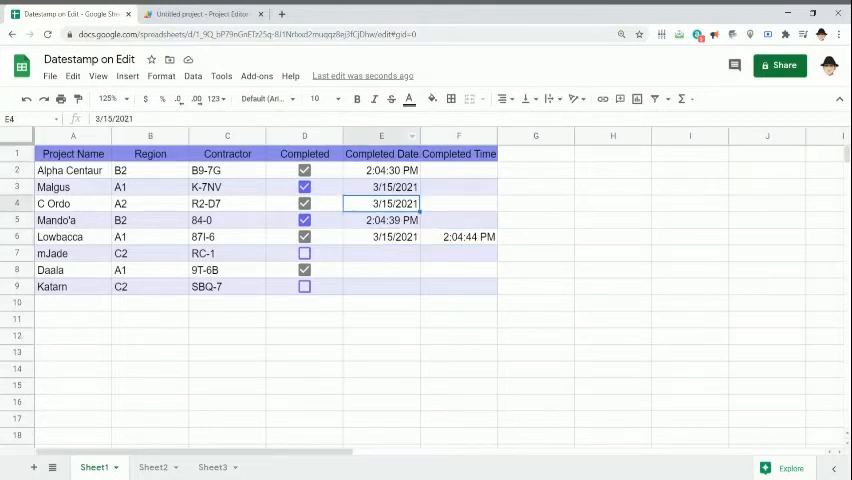
left_click(202, 14)
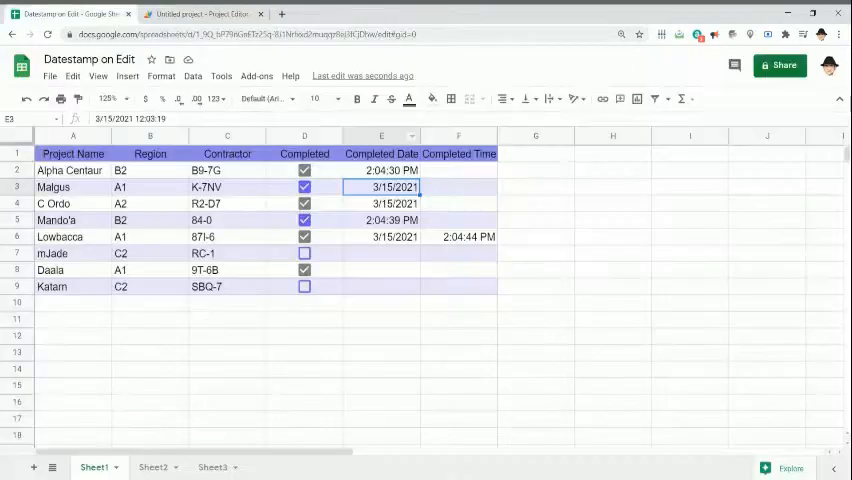
left_click(200, 14)
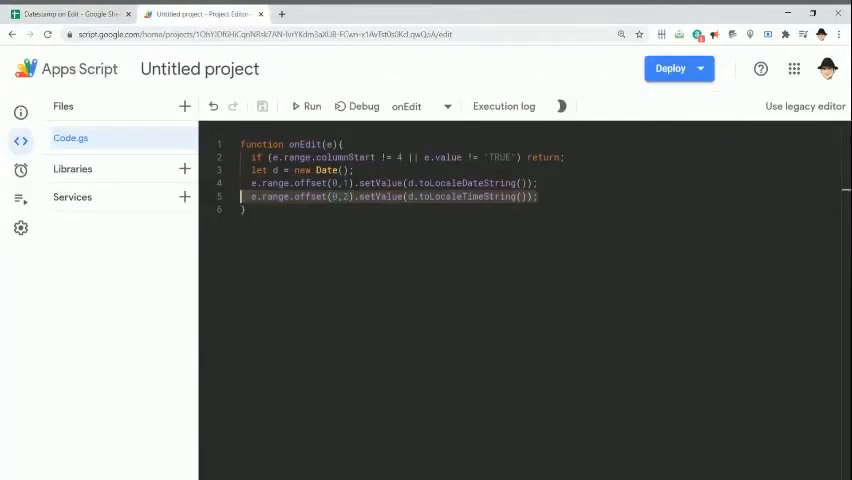
Return to Sheet1 and clear a test Completed checkbox.
left_click(70, 14)
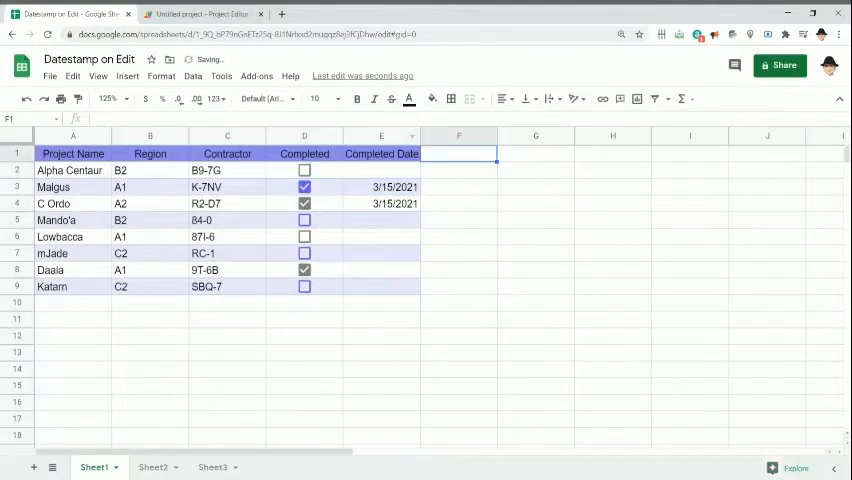
left_click(200, 14)
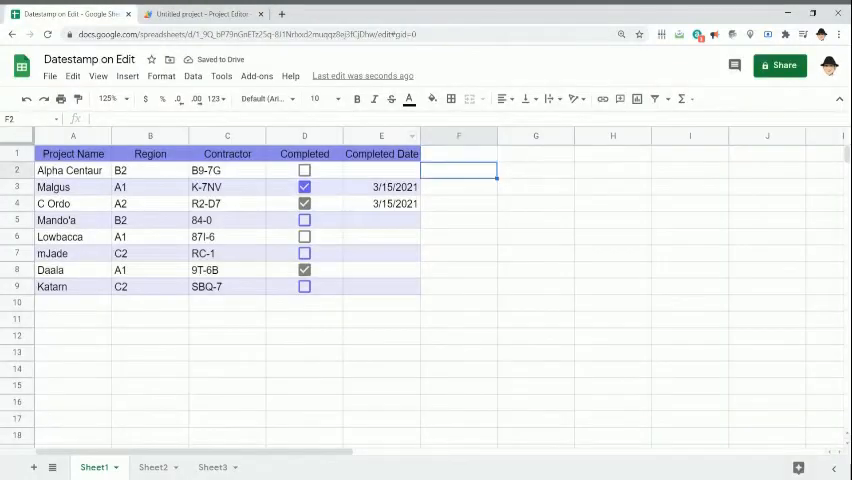
left_click(304, 170)
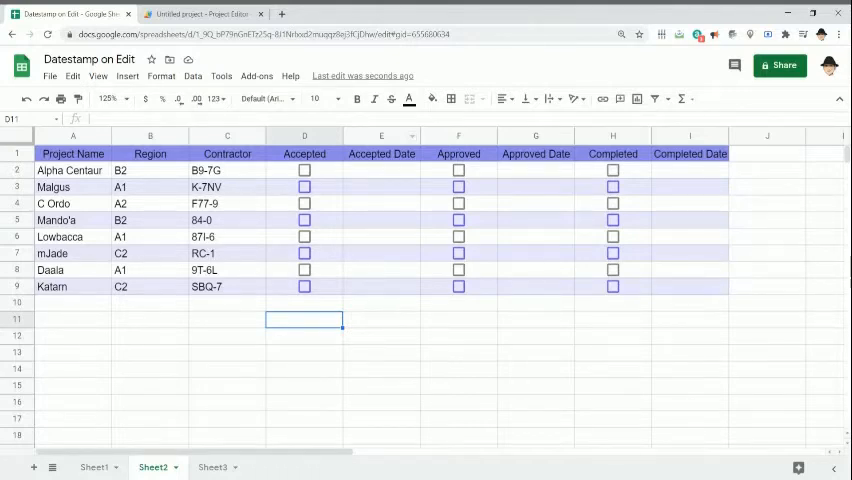
Return from Sheet2 to the Apps Script editor tab.
left_click(200, 14)
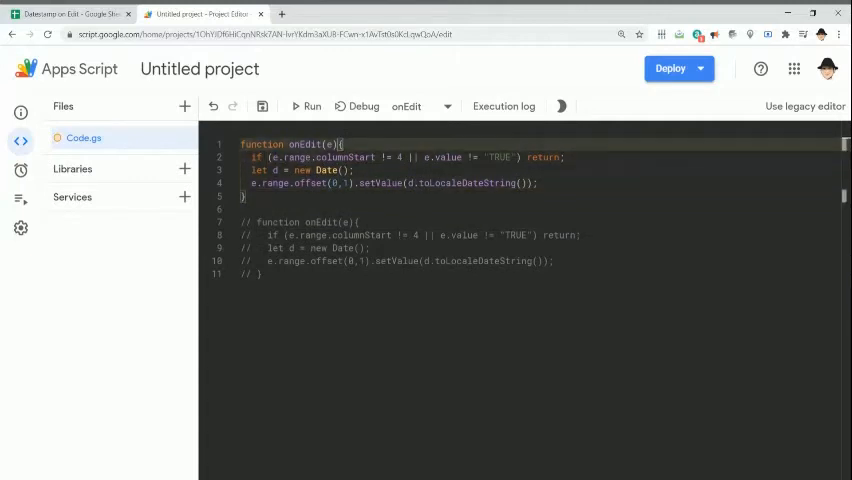
Add 'let cols = [4,6,8];' and make the if check cols.indexOf(e.range.columnStart) == -1.
key("Enter")
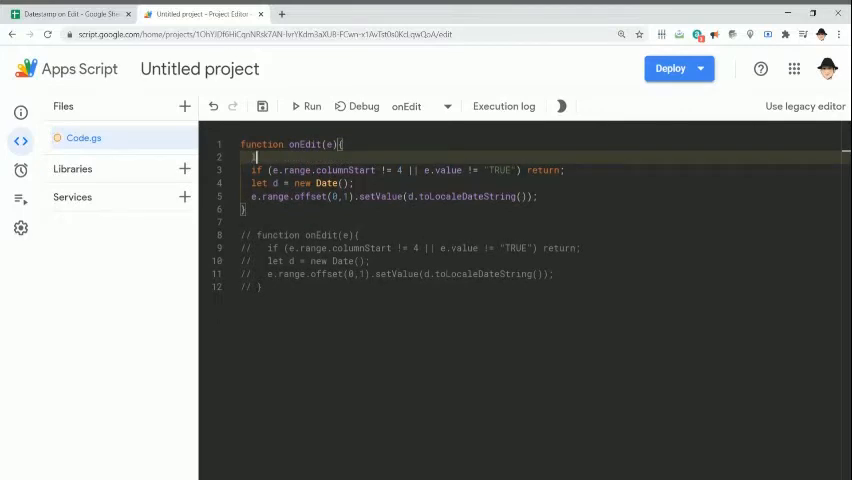
type("let")
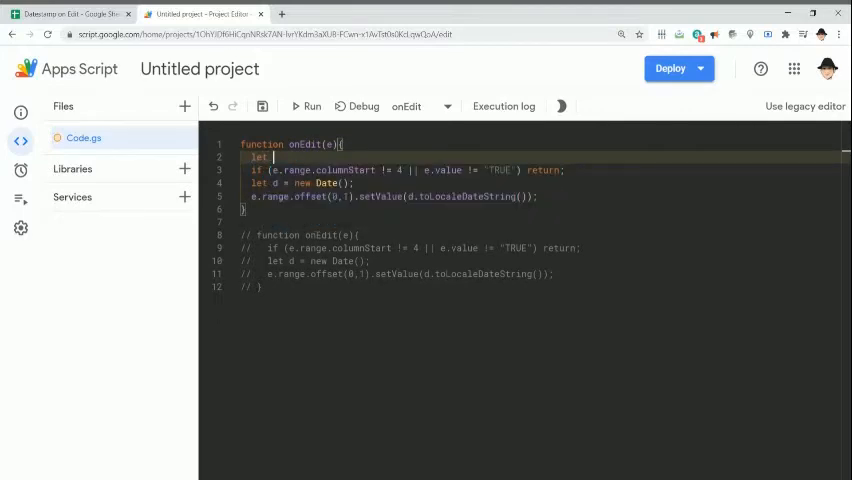
type("colu")
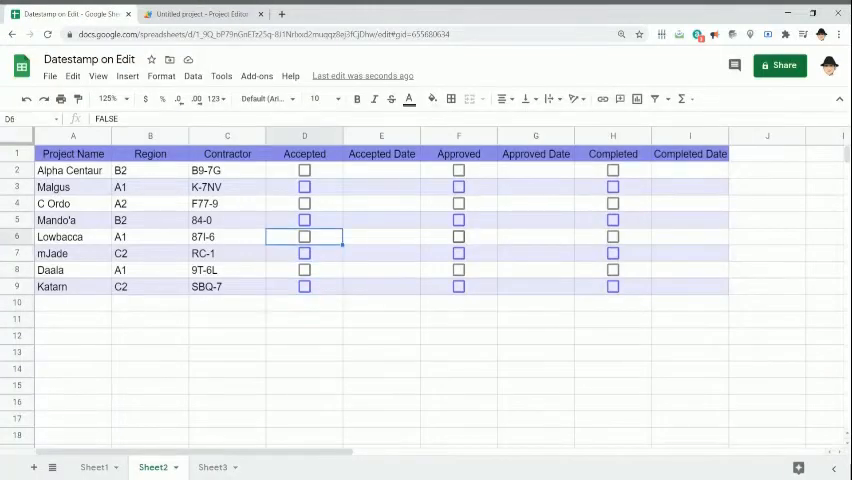
left_click(535, 236)
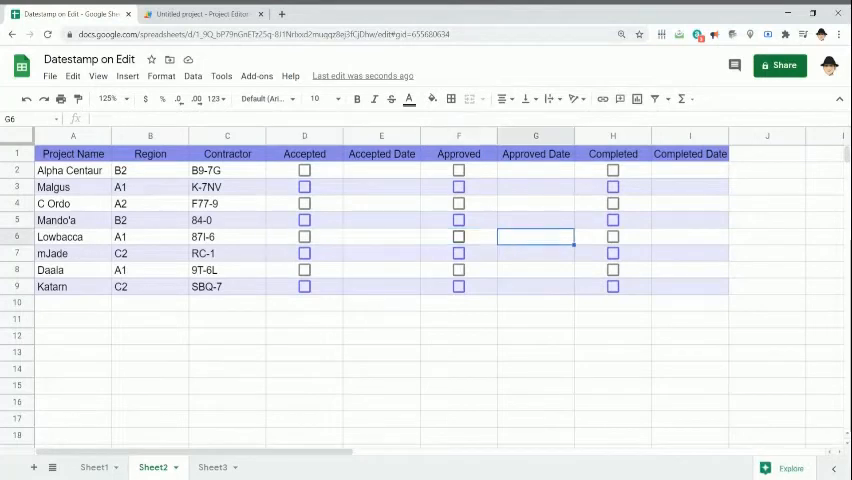
left_click(200, 14)
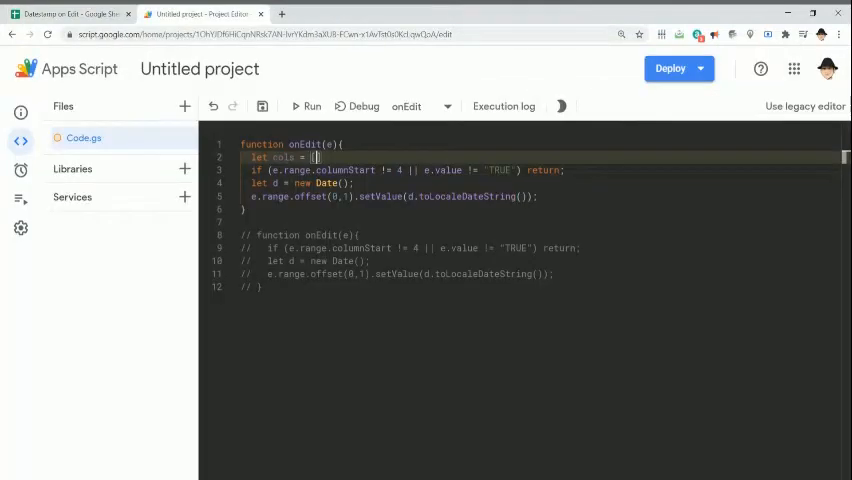
type("[")
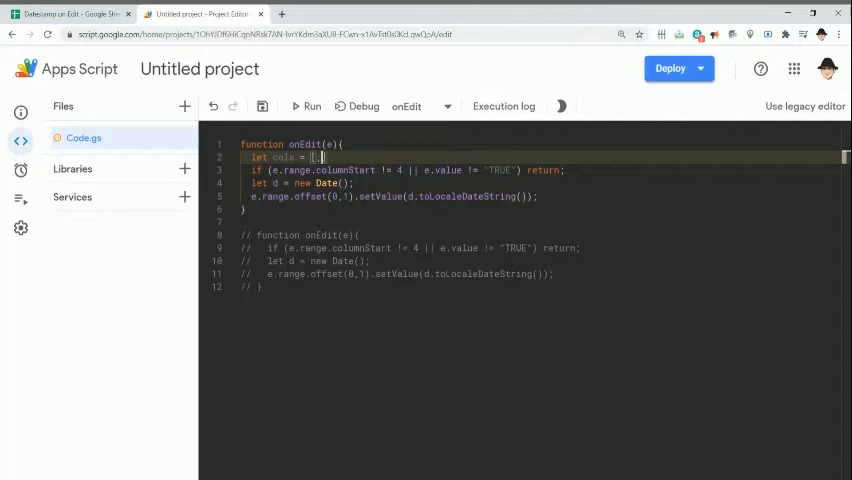
type("4,6,8")
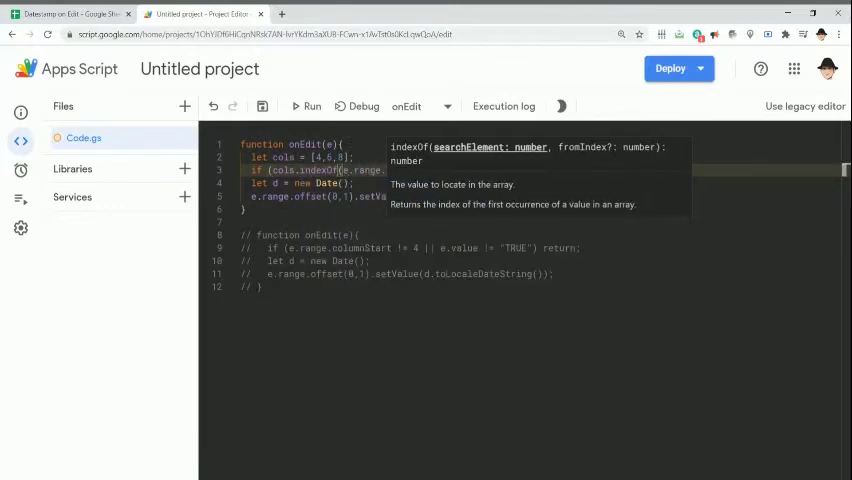
type("columnStart")
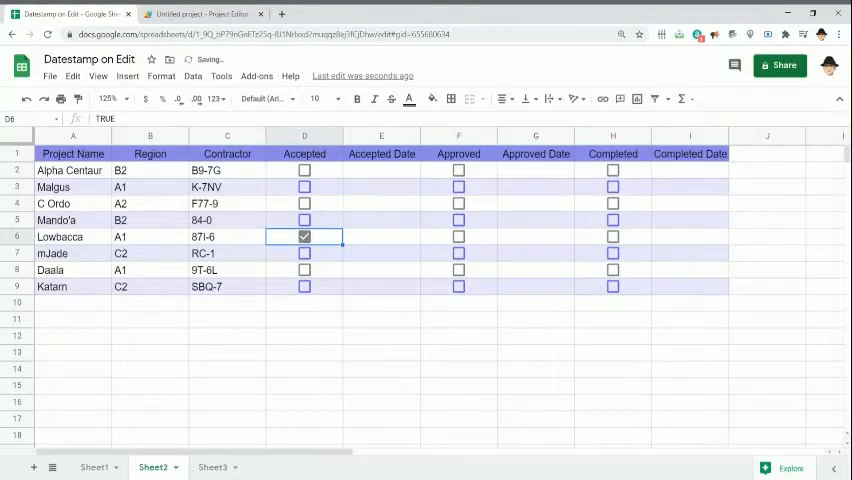
left_click(304, 237)
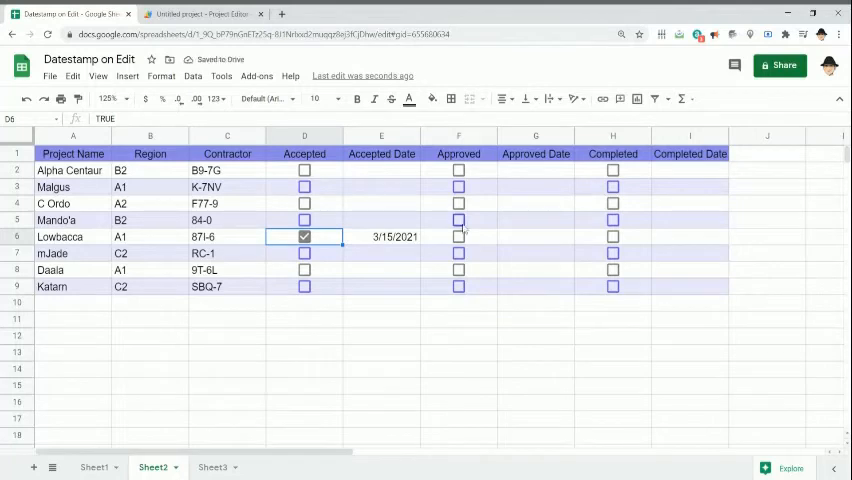
Tick C Ordo's Approved and Katarn's Completed boxes to confirm date stamps, then select the column array.
left_click(458, 203)
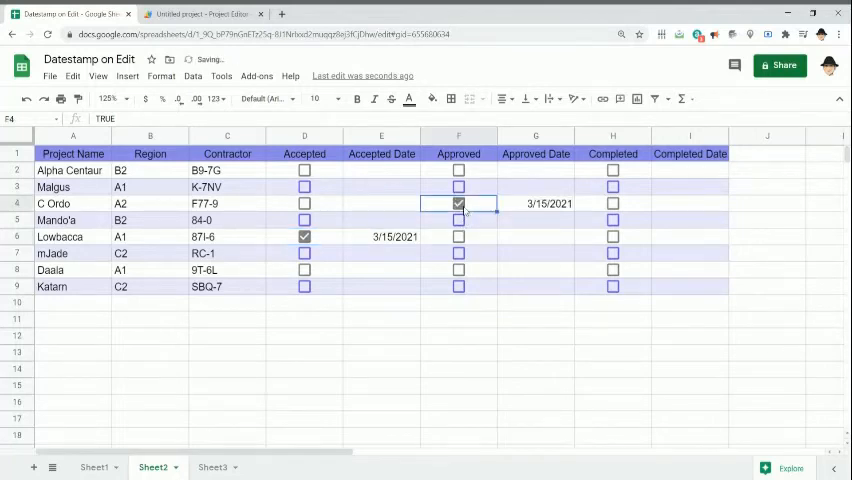
left_click(613, 287)
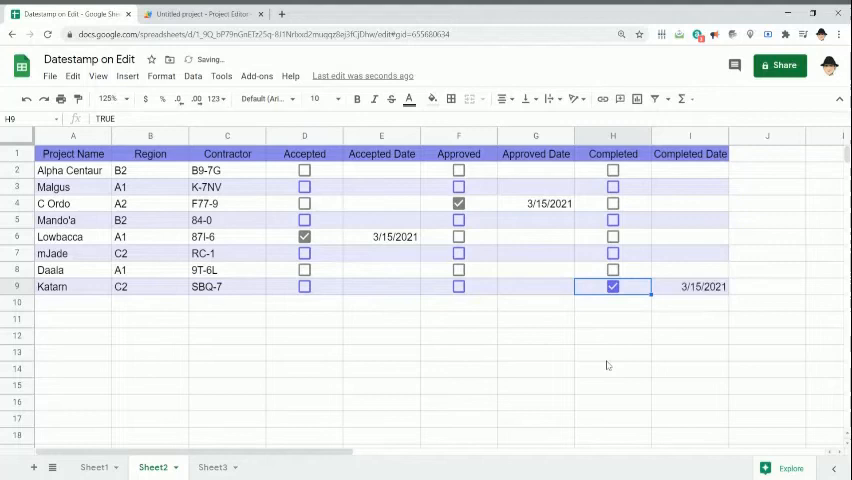
left_click(535, 203)
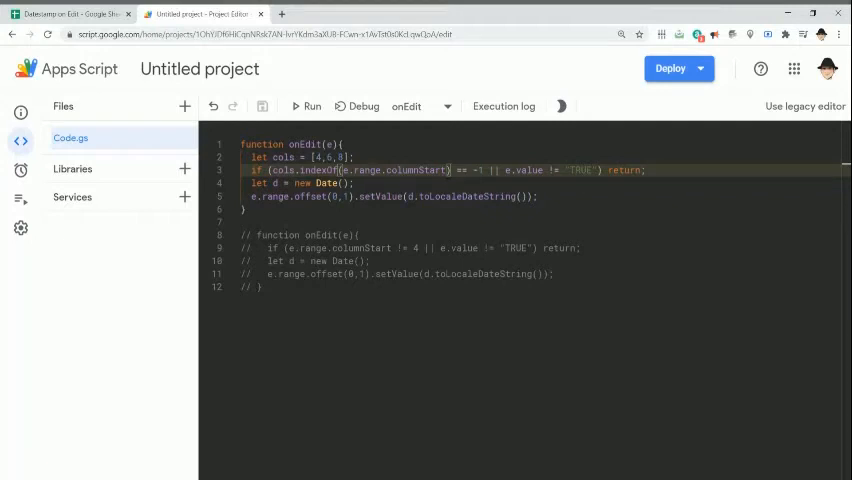
double_click(280, 157)
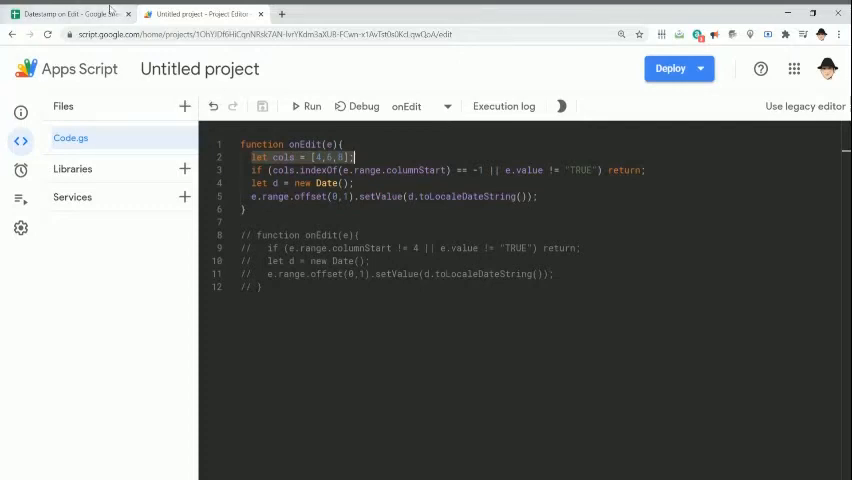
Review Sheet3's Accepted, Approved, Completed and Updated Date columns, then return to the script.
left_click(65, 14)
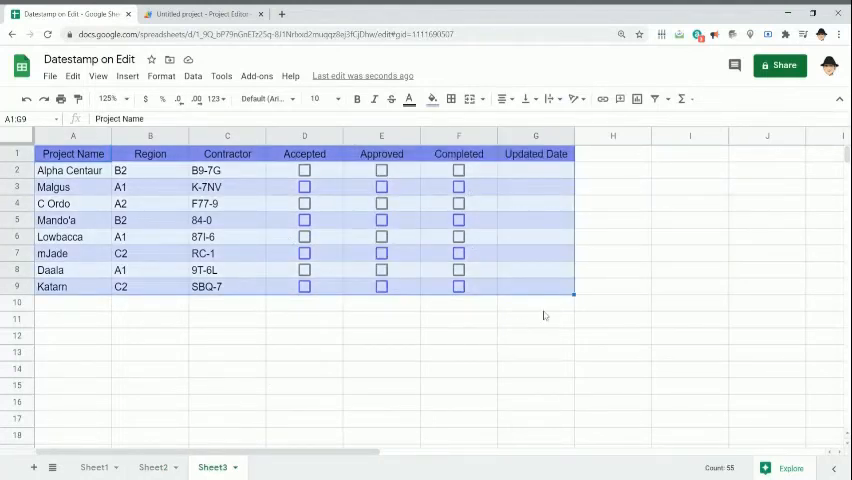
left_click(535, 153)
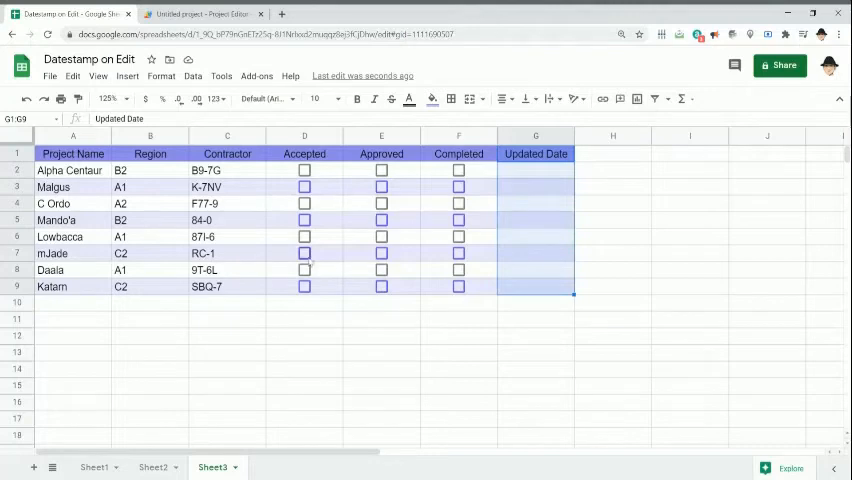
left_click(153, 467)
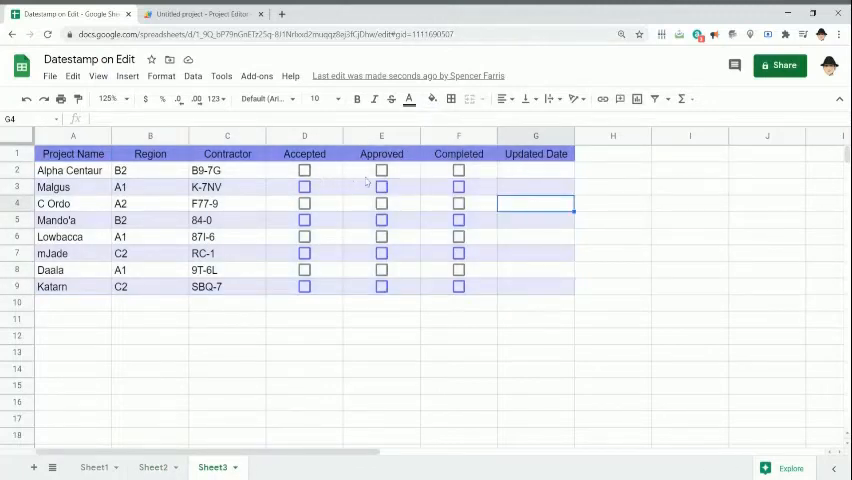
left_click(200, 14)
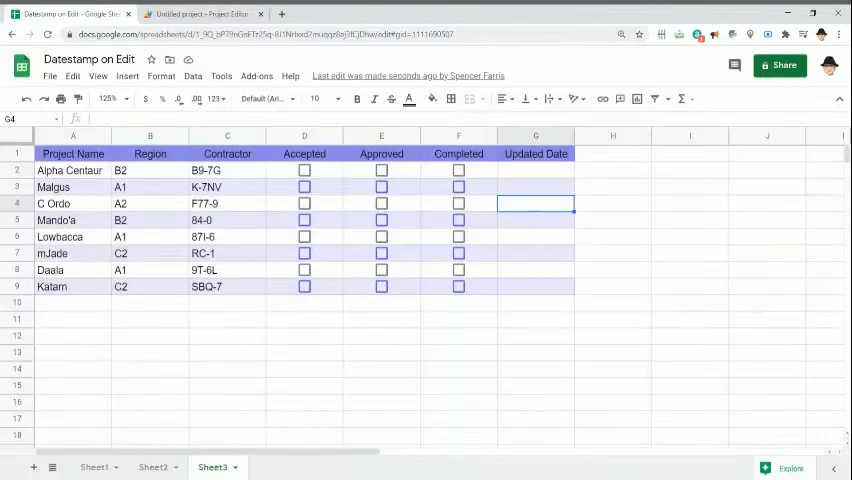
left_click(200, 14)
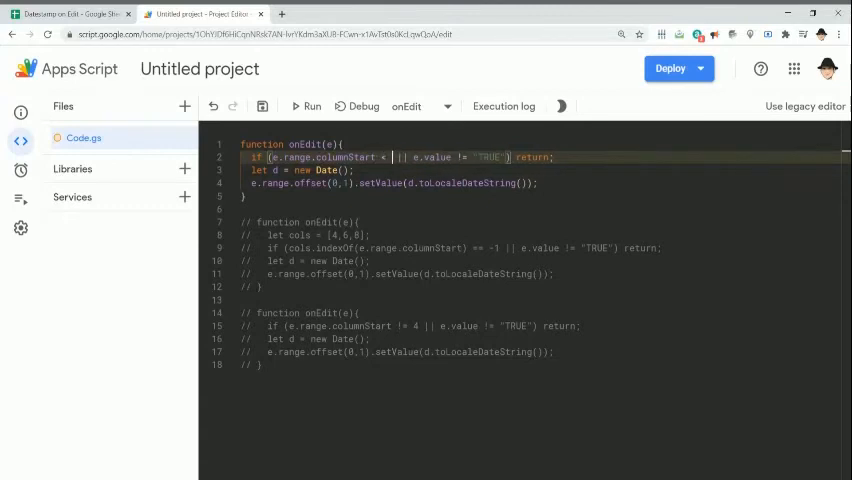
Complete the condition as columnStart < 4 and inspect Sheet3's checkbox cells in columns D and F.
type("4")
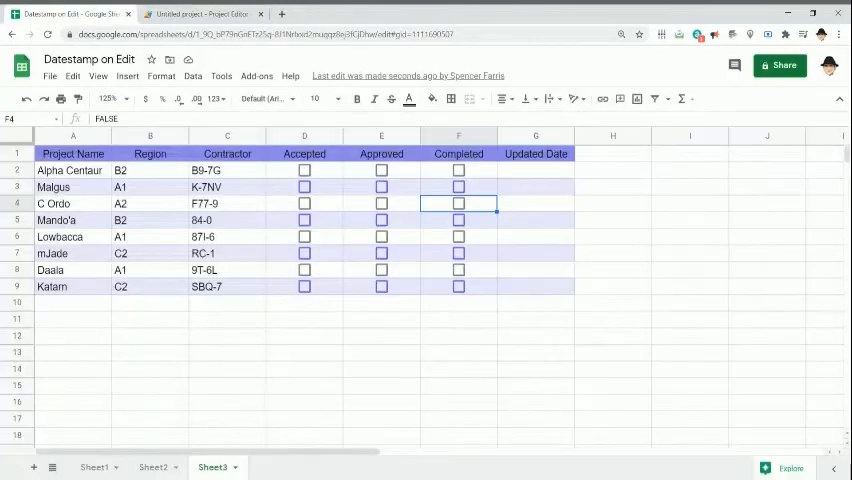
left_click(200, 14)
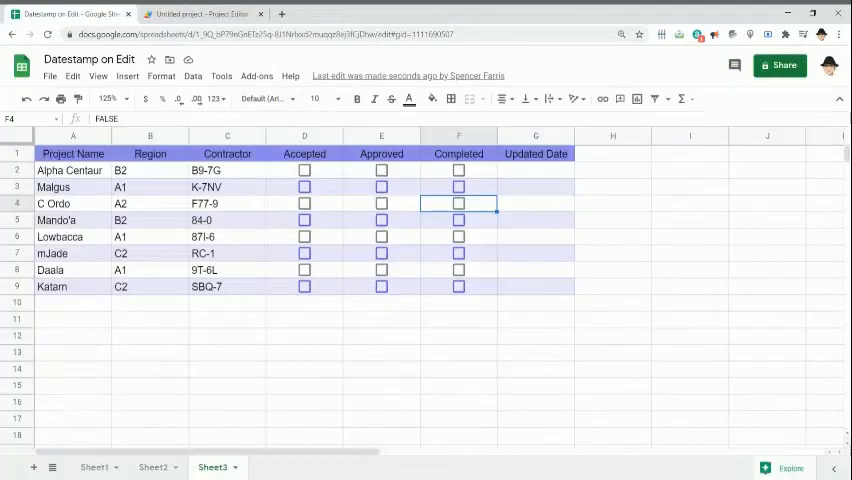
left_click(304, 170)
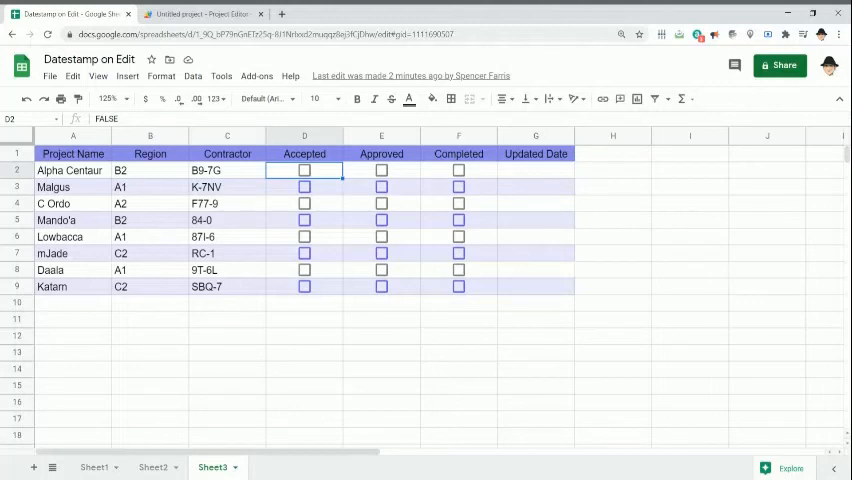
left_click(458, 170)
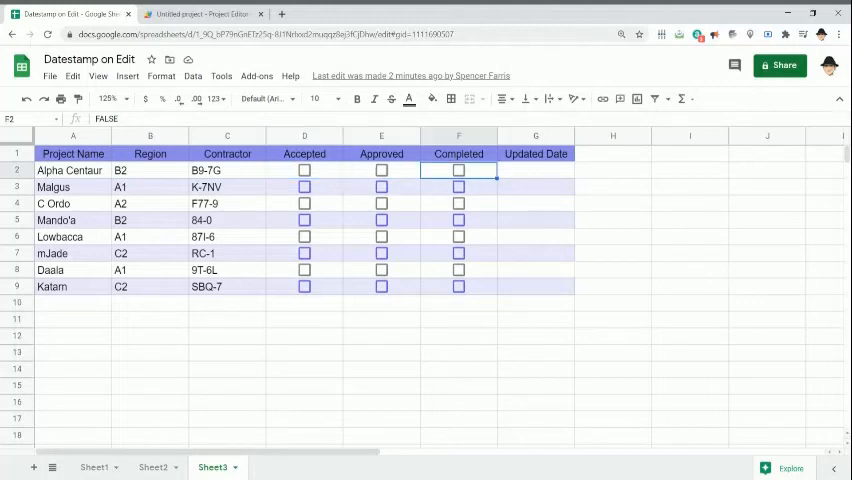
left_click(304, 203)
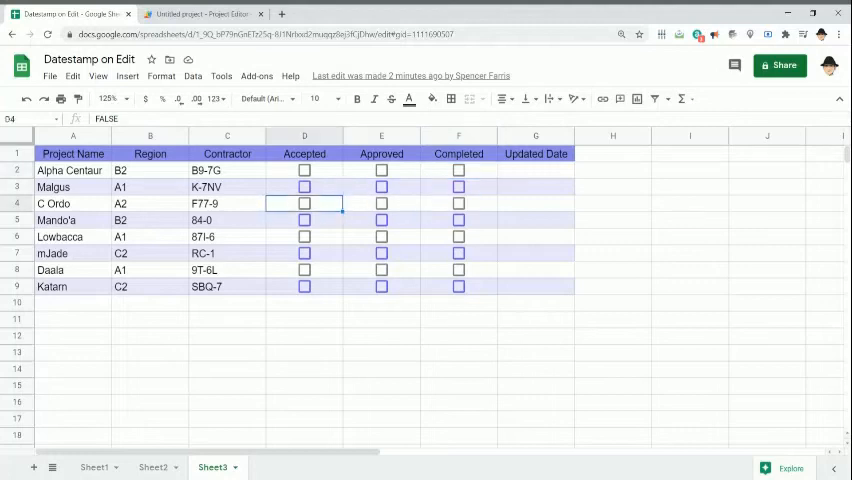
left_click(227, 302)
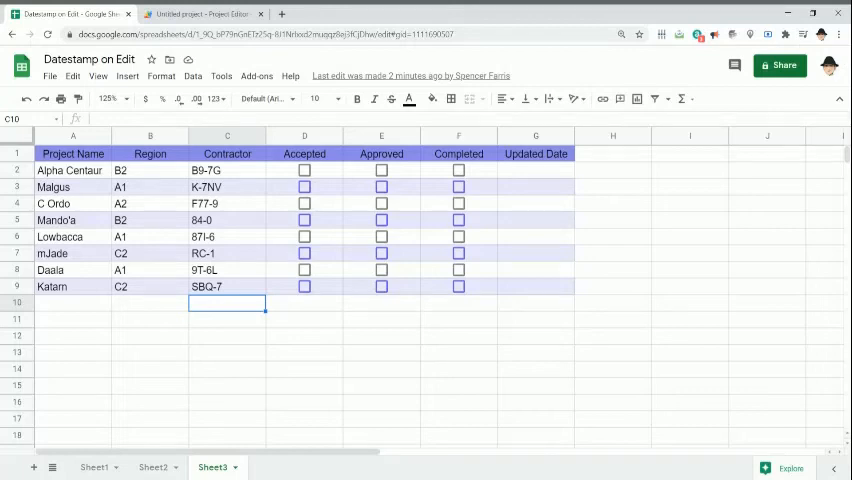
Limit stamping to columns 4–6 and write the date via getActiveSheet().getRange(e.range.rowStart,7), then save.
left_click(203, 14)
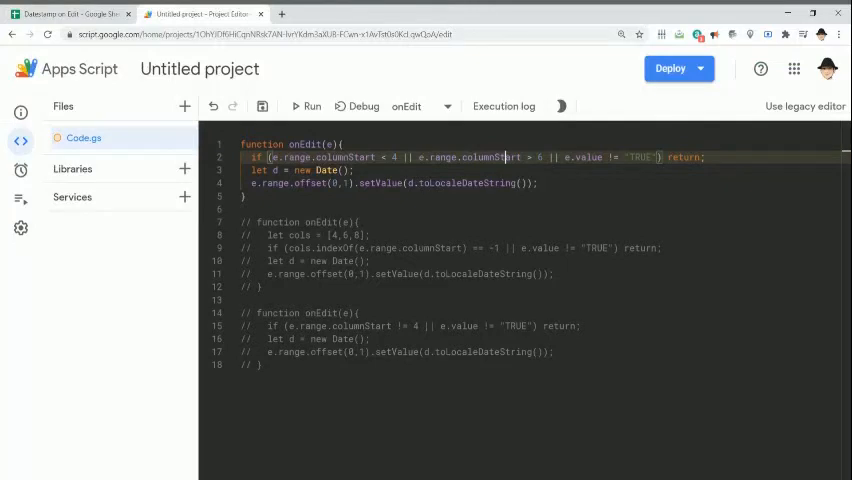
double_click(295, 234)
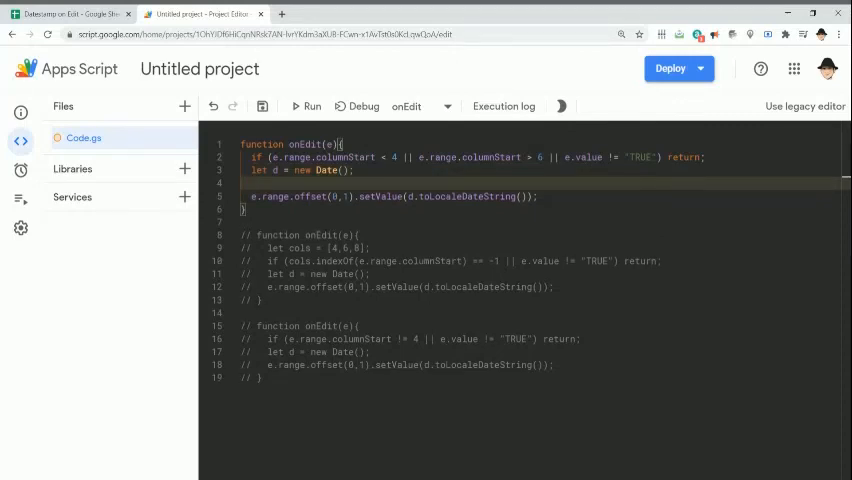
type("e.source.get")
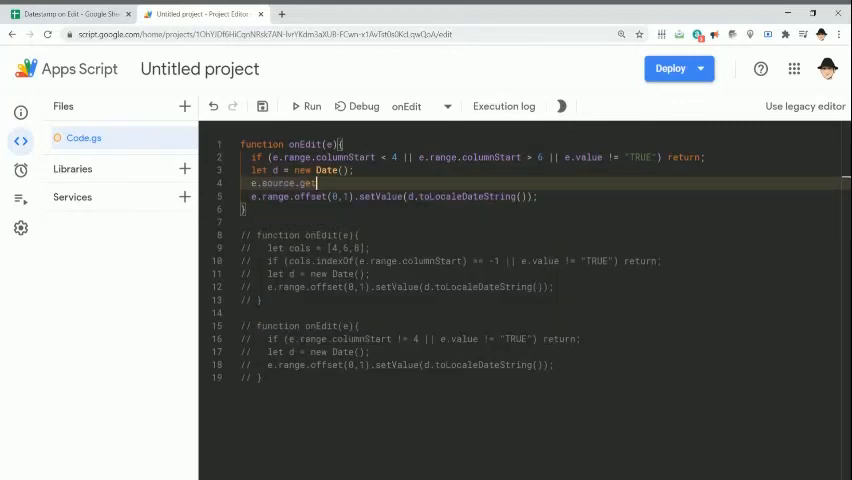
type("tActiveSheet")
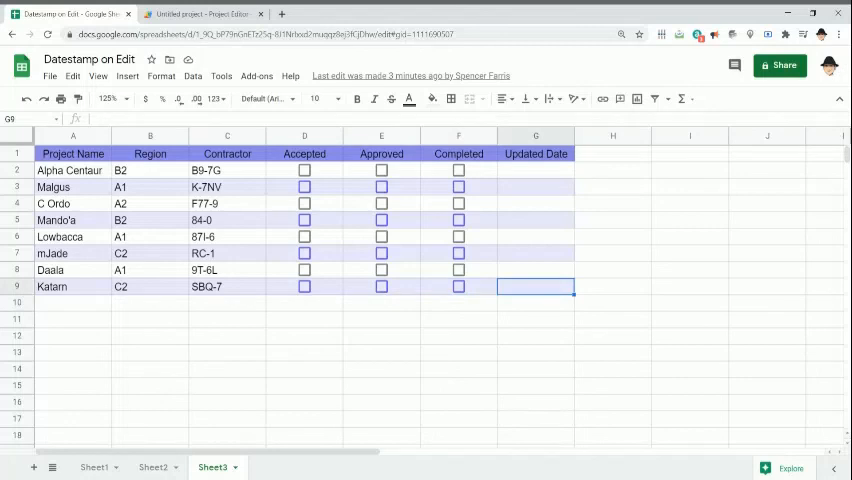
type("=COLUMN(")
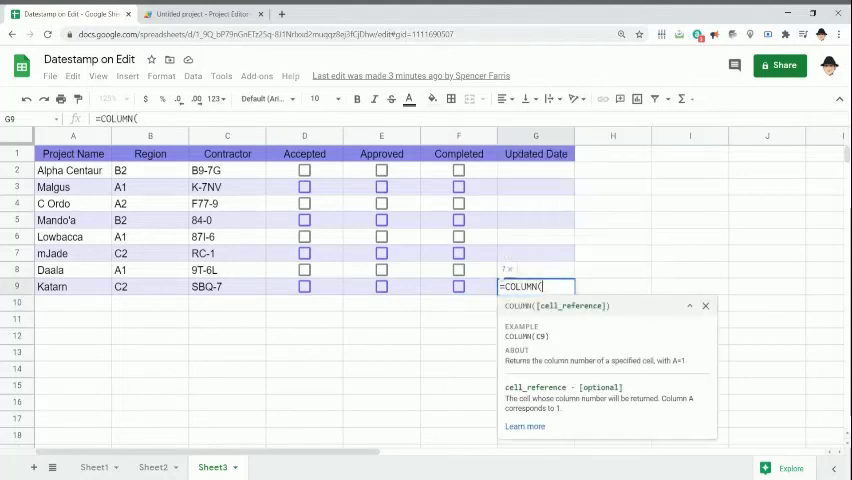
left_click(195, 14)
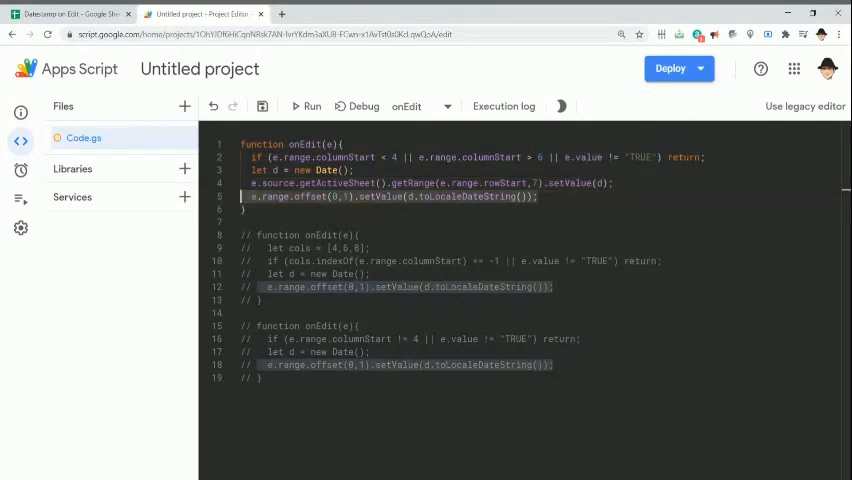
key("Ctrl+s")
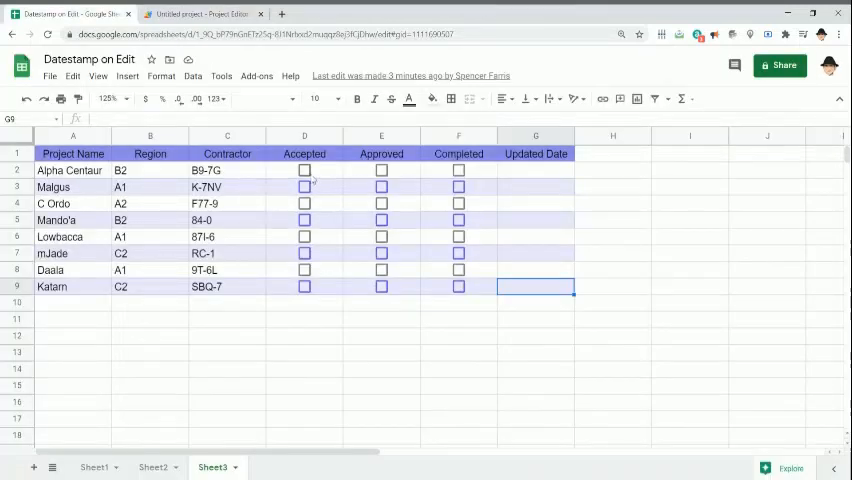
Tick Alpha Centaur's, Malgus's and Lowbacca's boxes on Sheet3 to confirm 3/15/2021 Updated Date stamps.
left_click(304, 170)
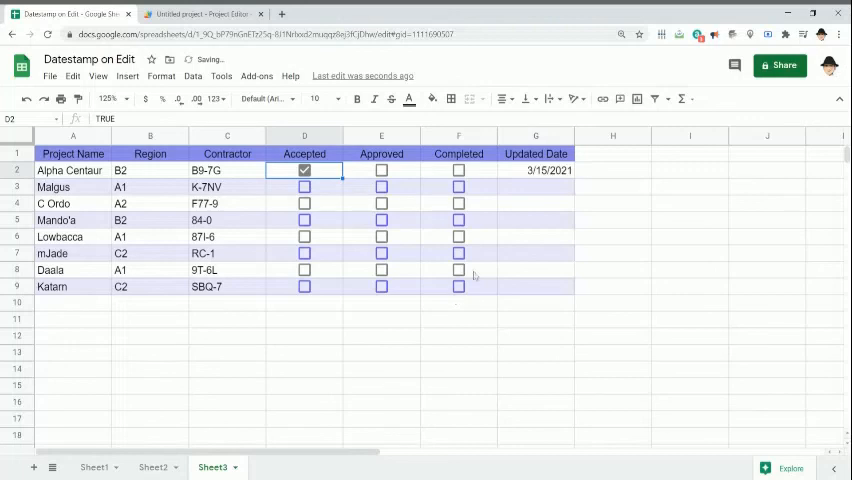
left_click(381, 187)
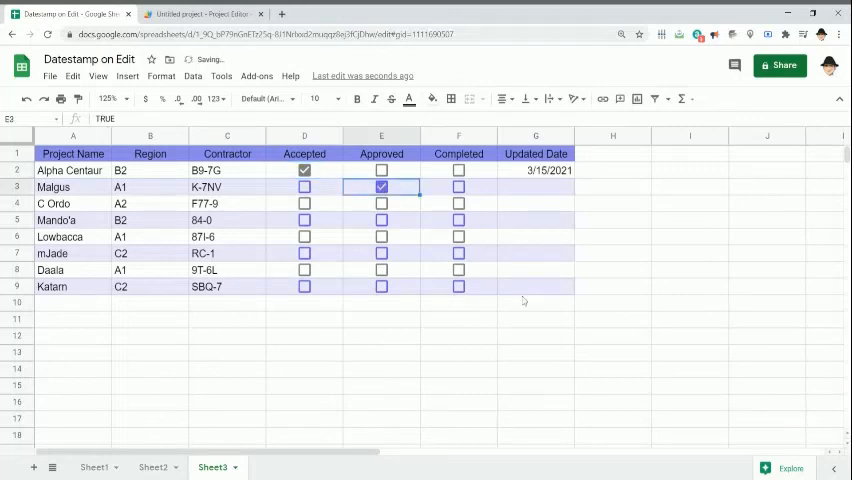
left_click(458, 236)
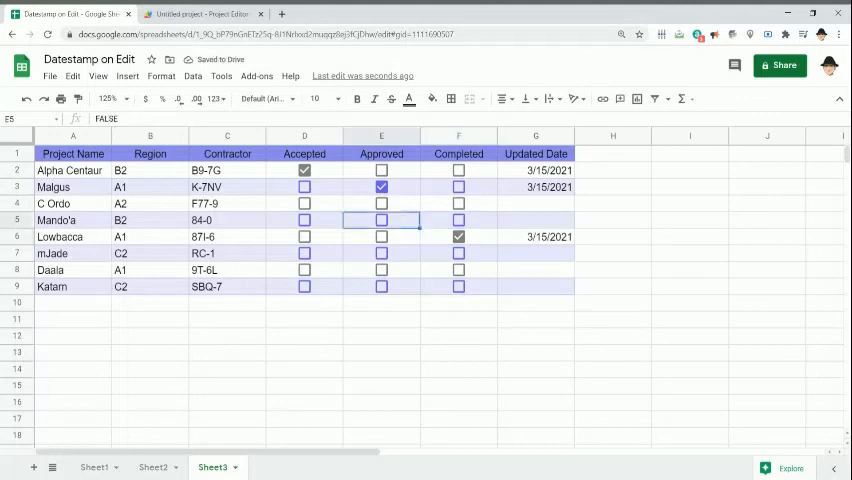
left_click(304, 170)
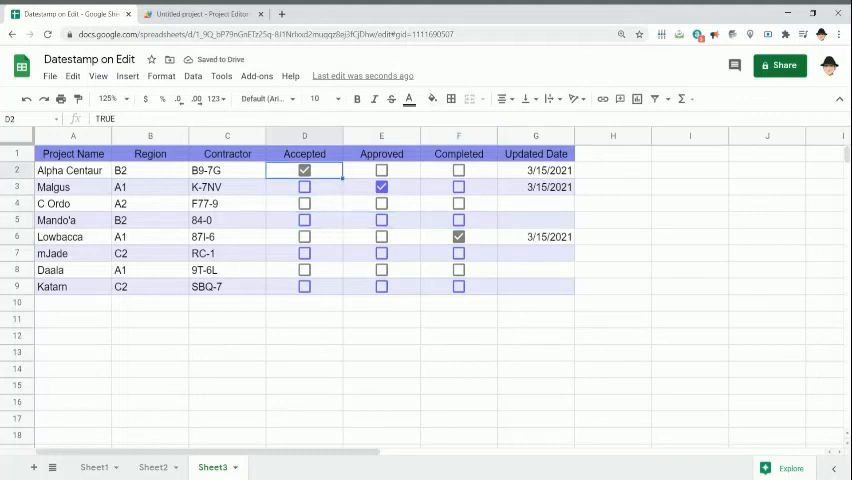
left_click(94, 467)
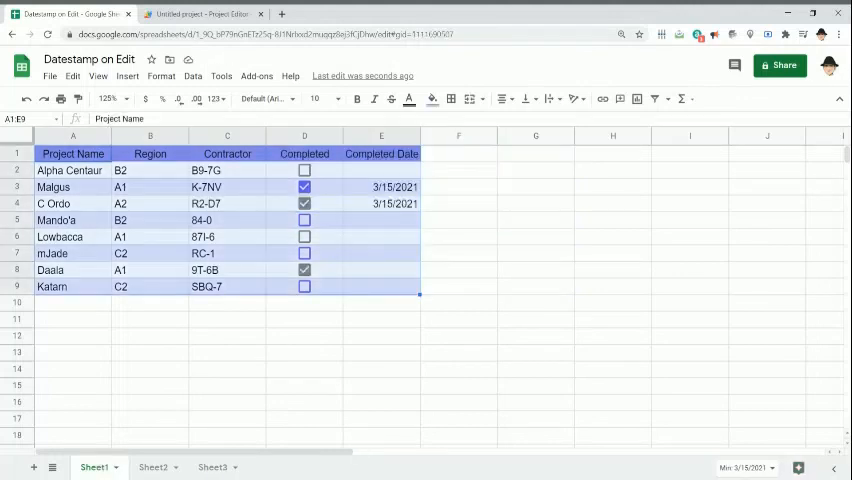
left_click(200, 14)
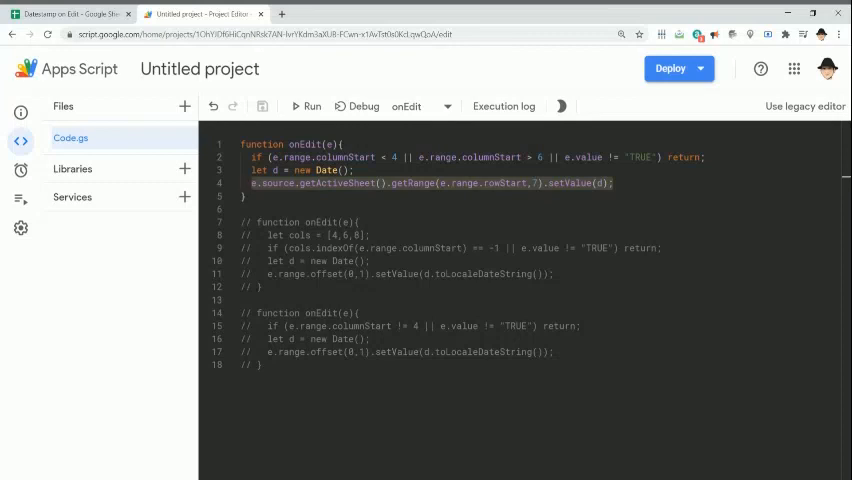
left_click(70, 17)
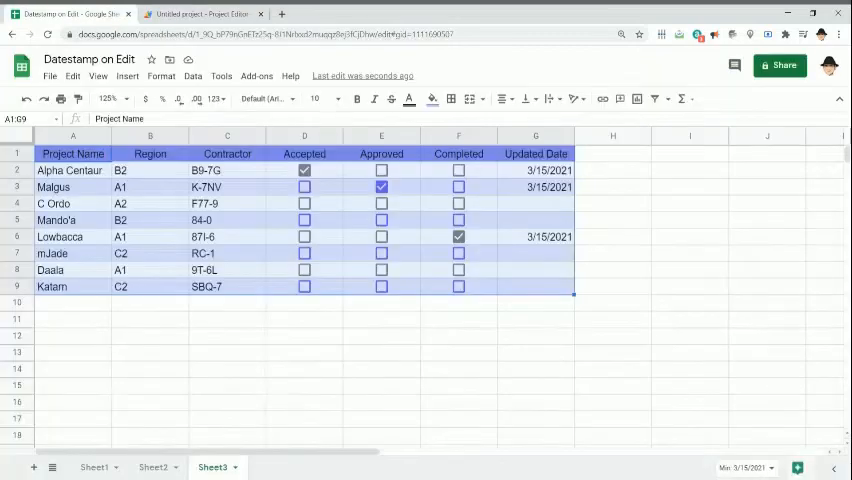
left_click(94, 467)
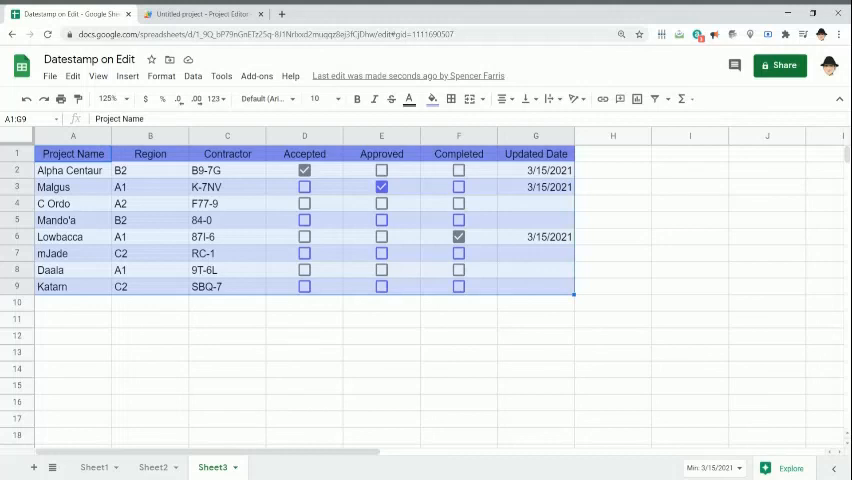
left_click(200, 13)
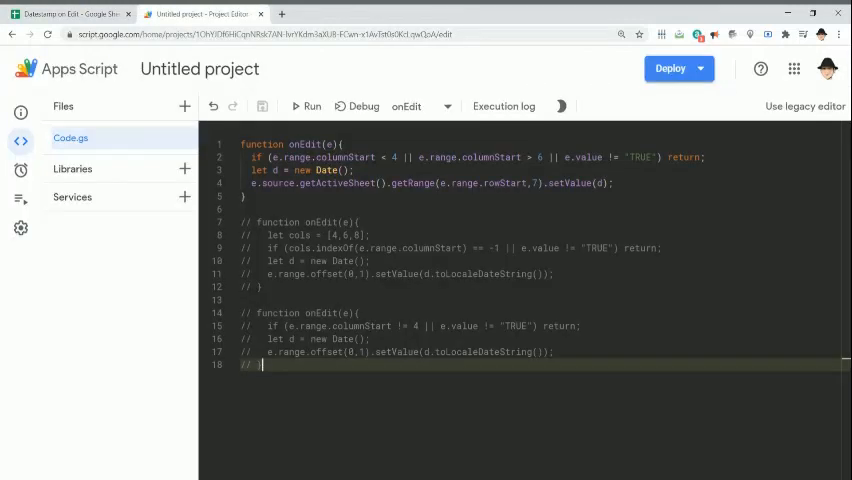